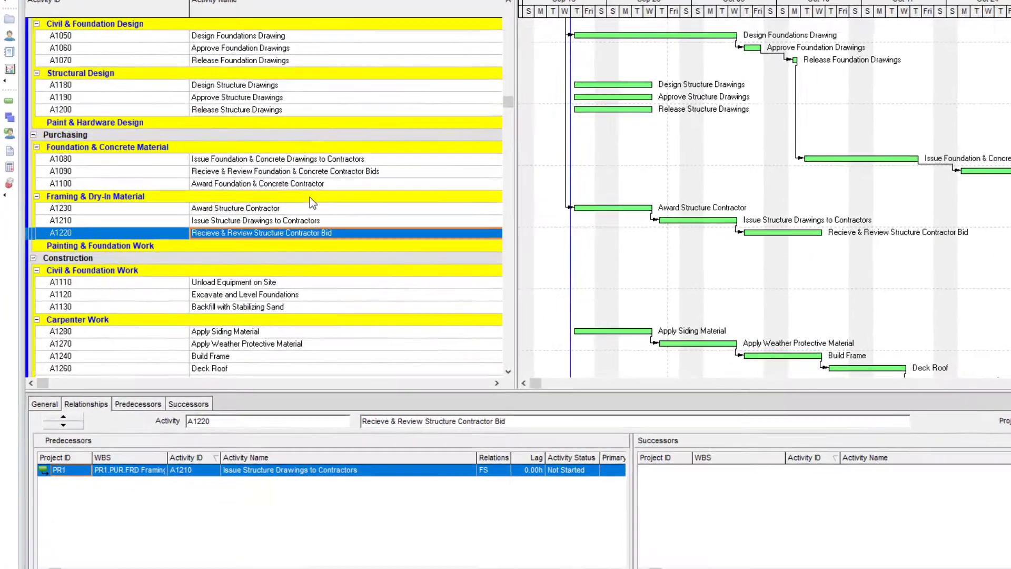
Step: Bring up Customize Activity Details from the detail tab bar's context menu
scroll("down", 3)
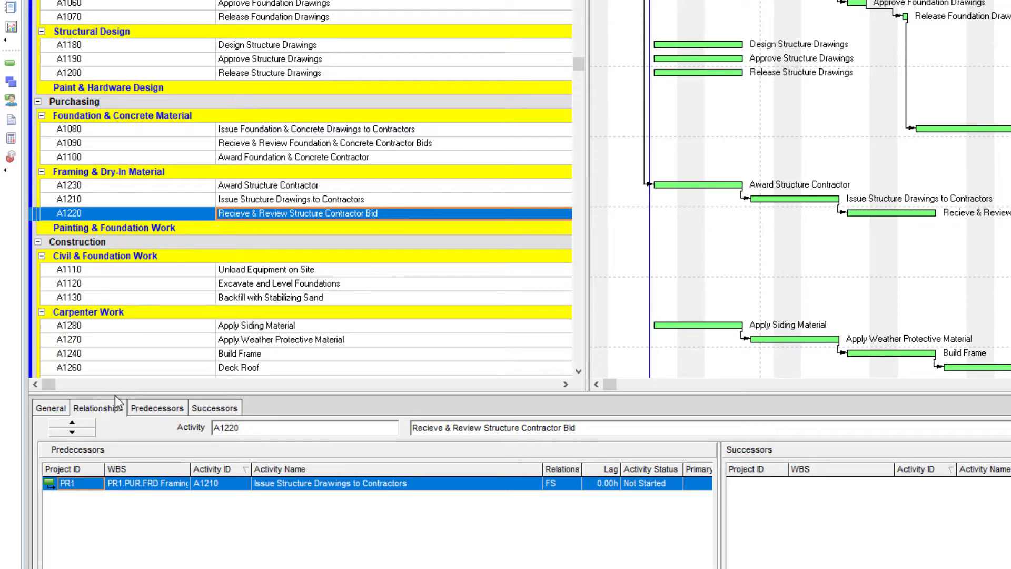
mouse_move(270, 412)
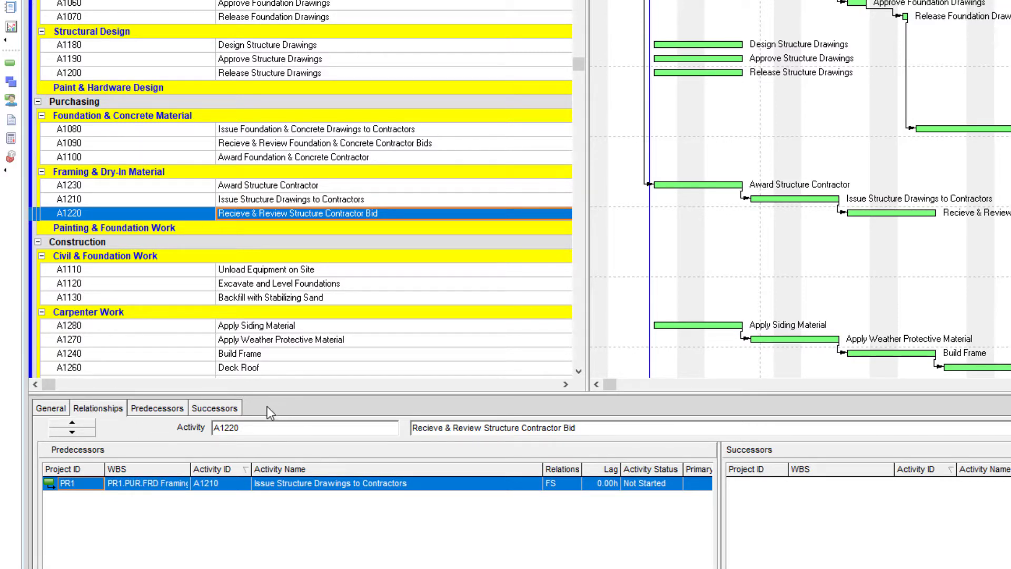
right_click(271, 413)
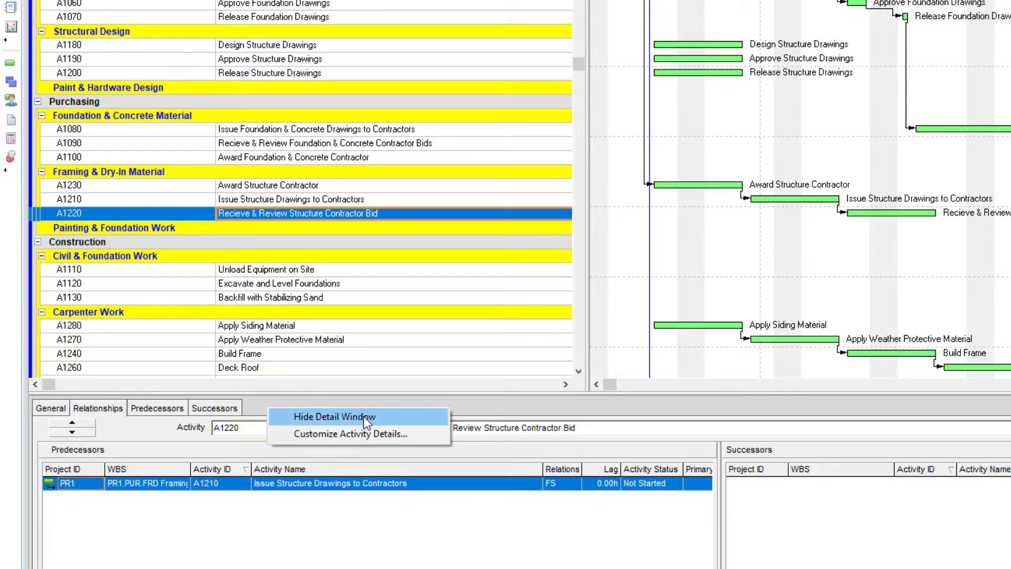
left_click(338, 434)
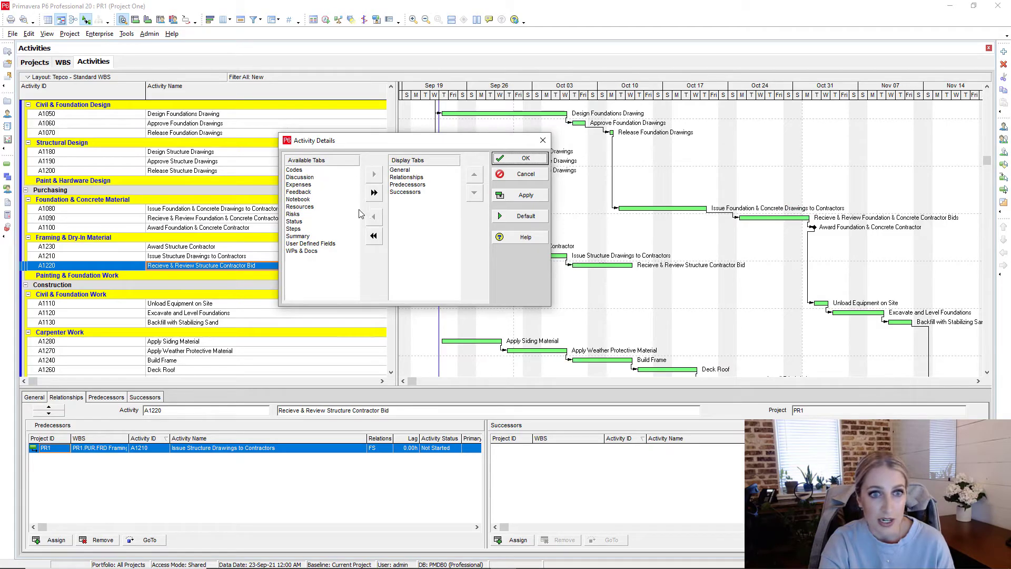
Step: Close the Activity Details dialog and remove predecessor A1210 from activity A1220
left_click(521, 157)
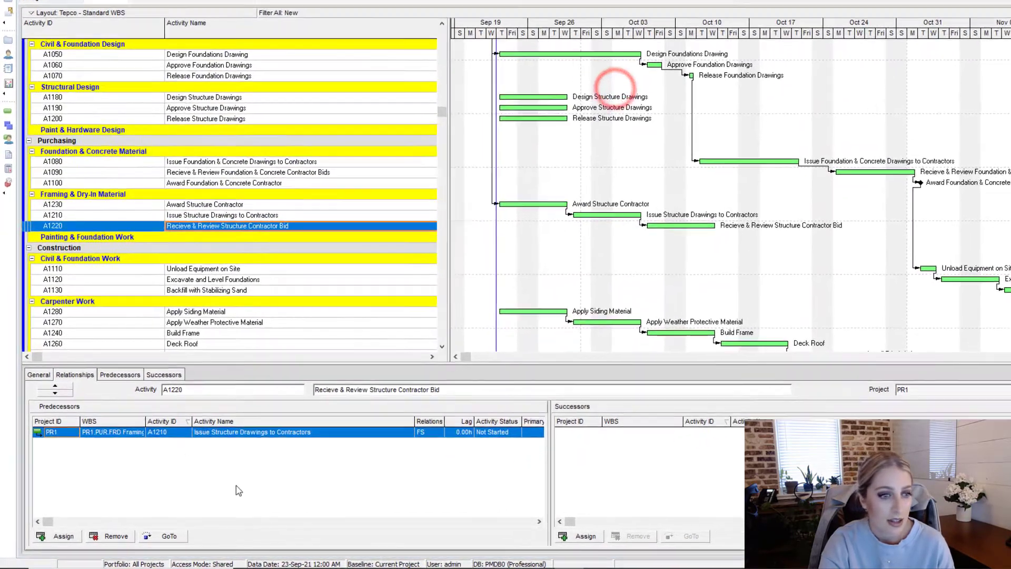
scroll("down", 3)
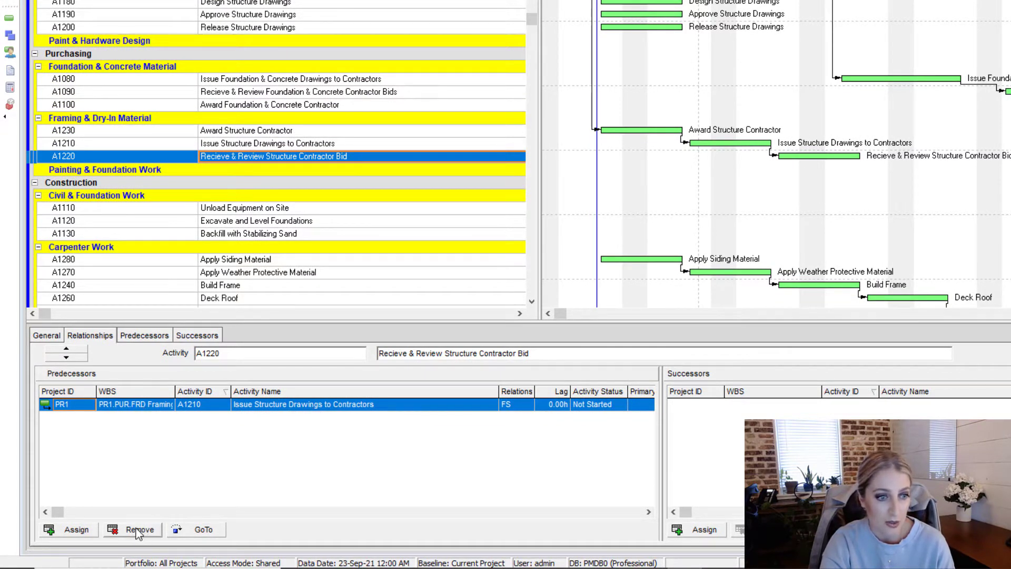
left_click(139, 530)
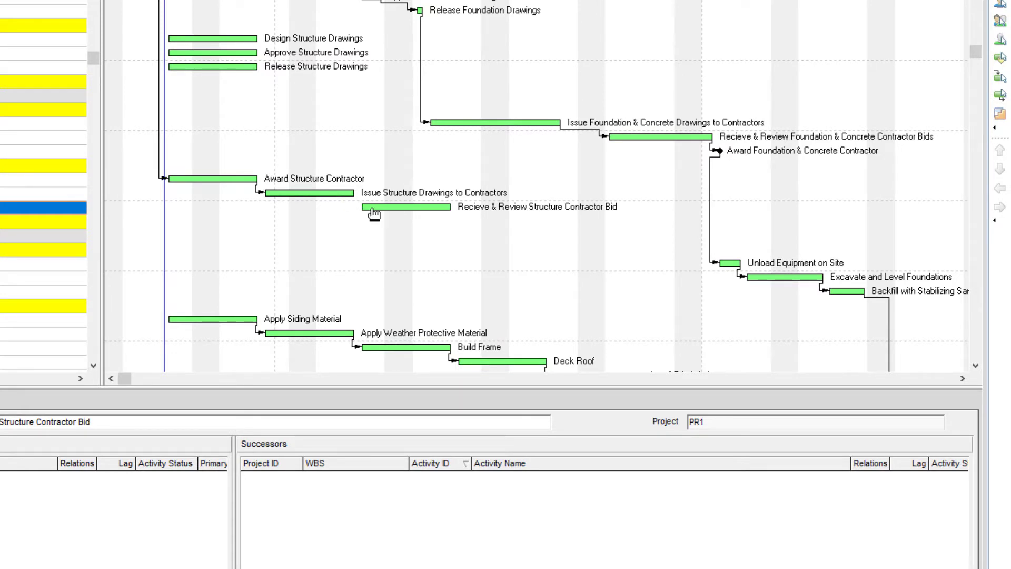
mouse_move(265, 297)
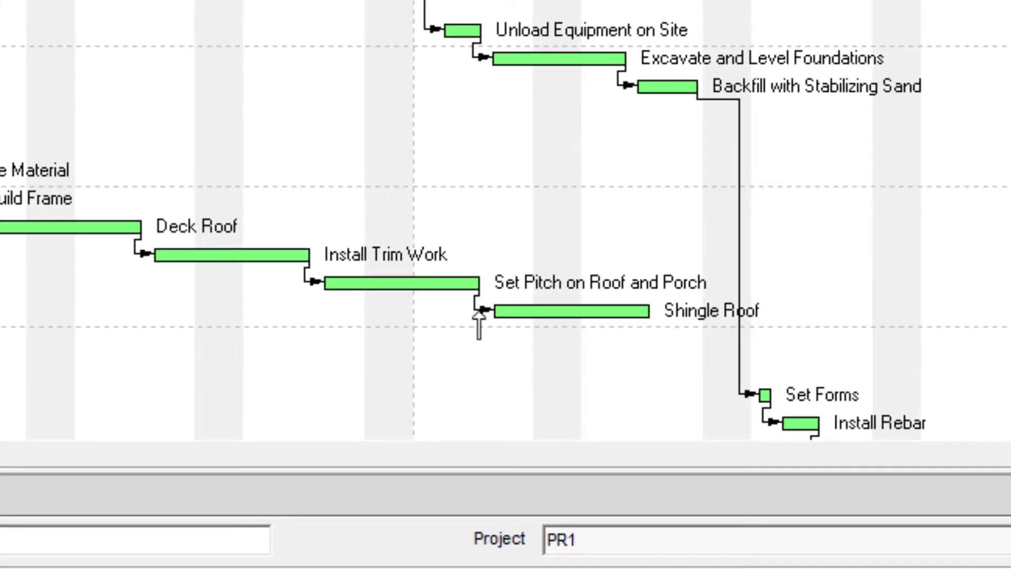
Step: Delete each relationship line between the Carpenter Work bars, Set Pitch to Shingle Roof included
left_click(477, 303)
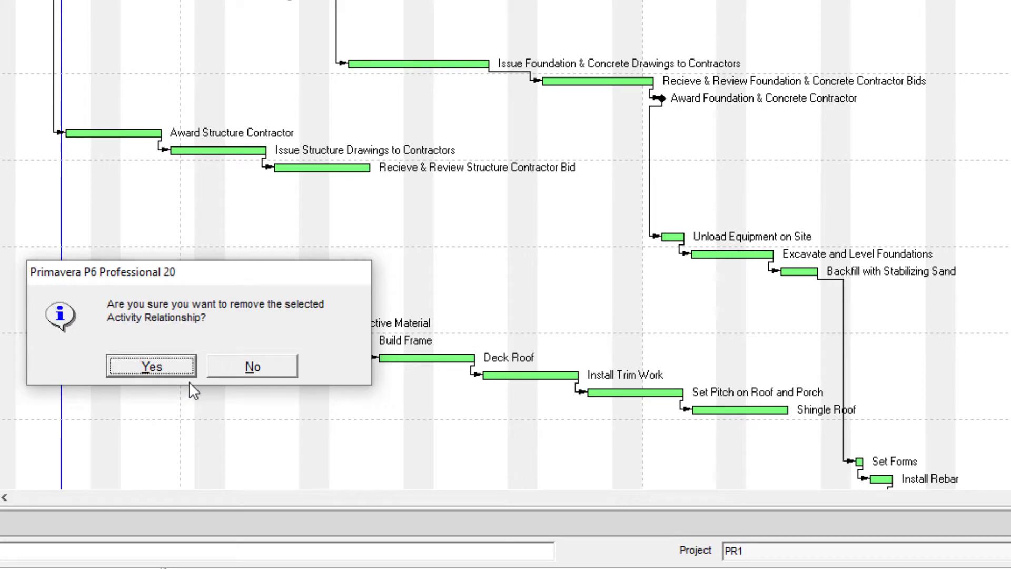
left_click(151, 365)
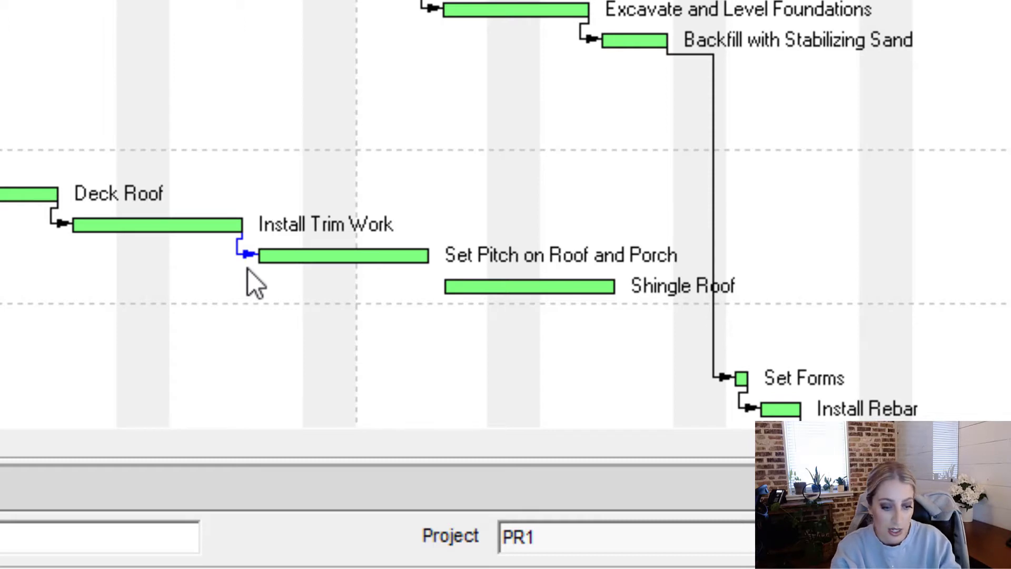
scroll("down", 3)
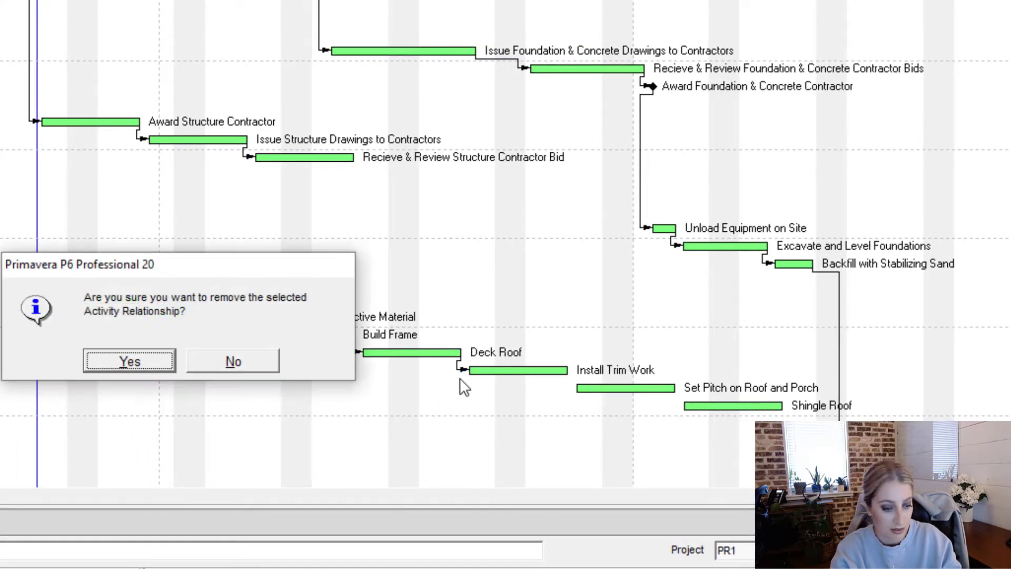
left_click(128, 361)
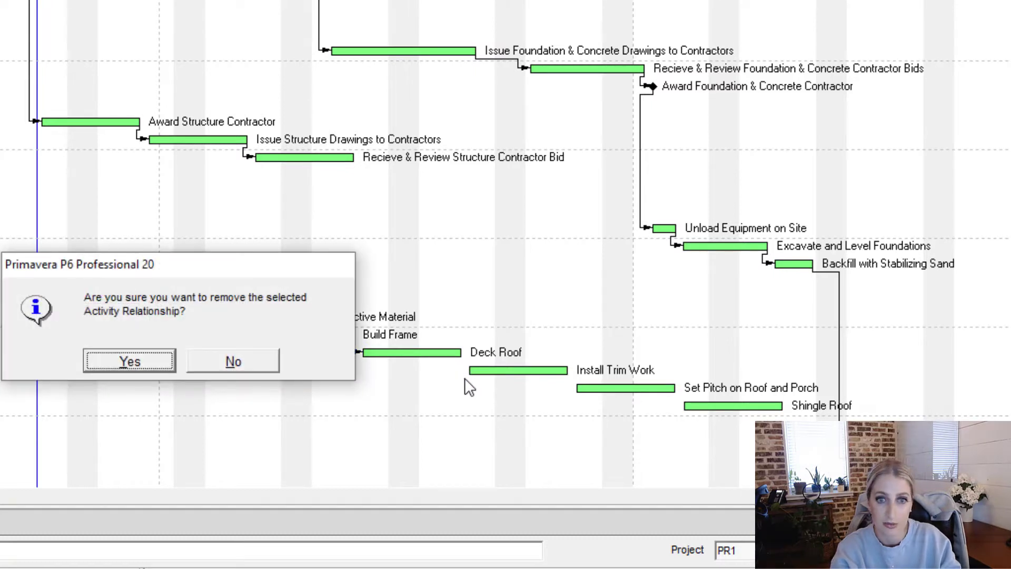
left_click(128, 362)
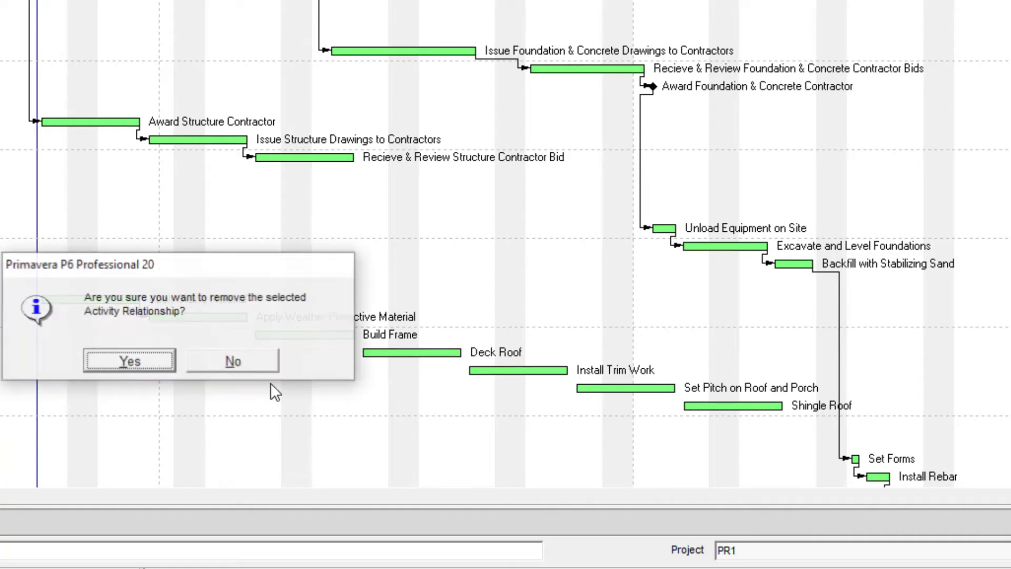
left_click(129, 360)
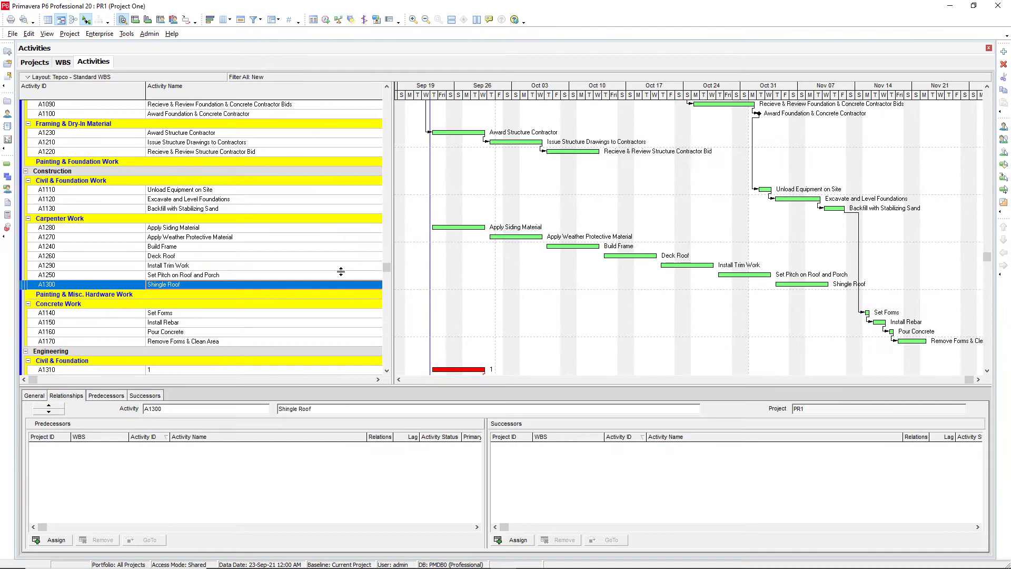
mouse_move(221, 132)
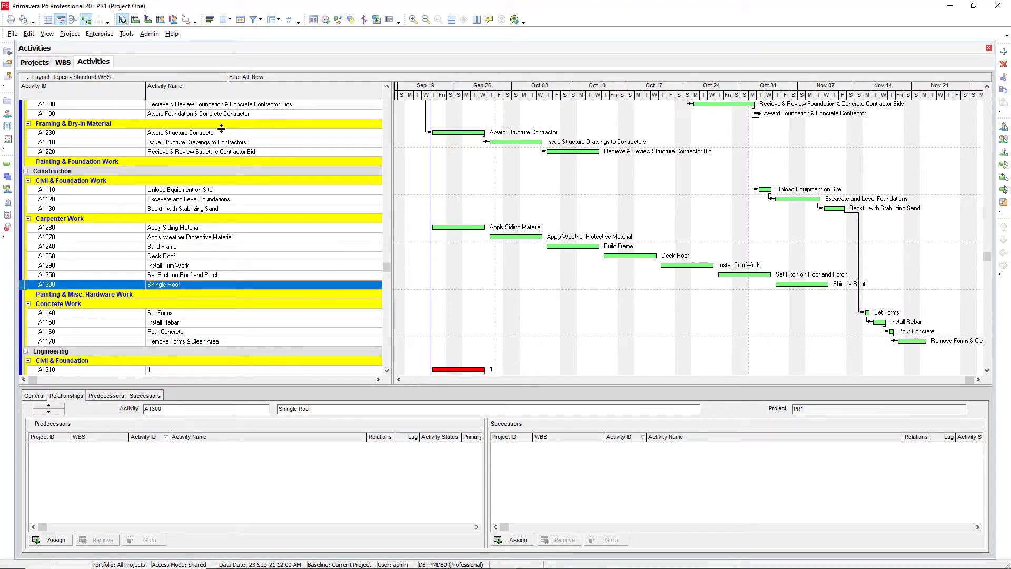
mouse_move(73, 19)
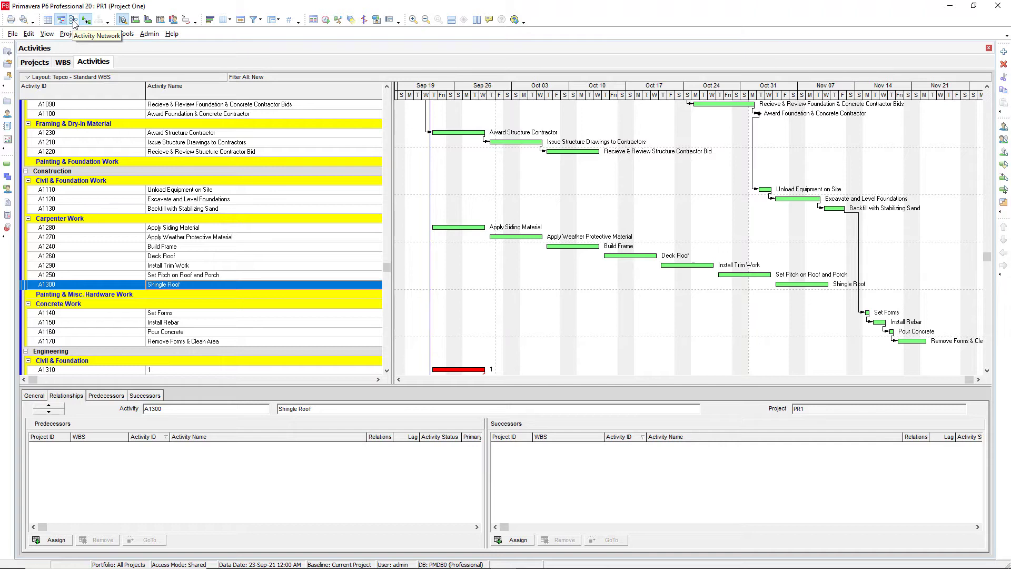
Step: Show the Civil & Foundation Design activities (PR1.DES.CVF) in the activity network view
left_click(84, 19)
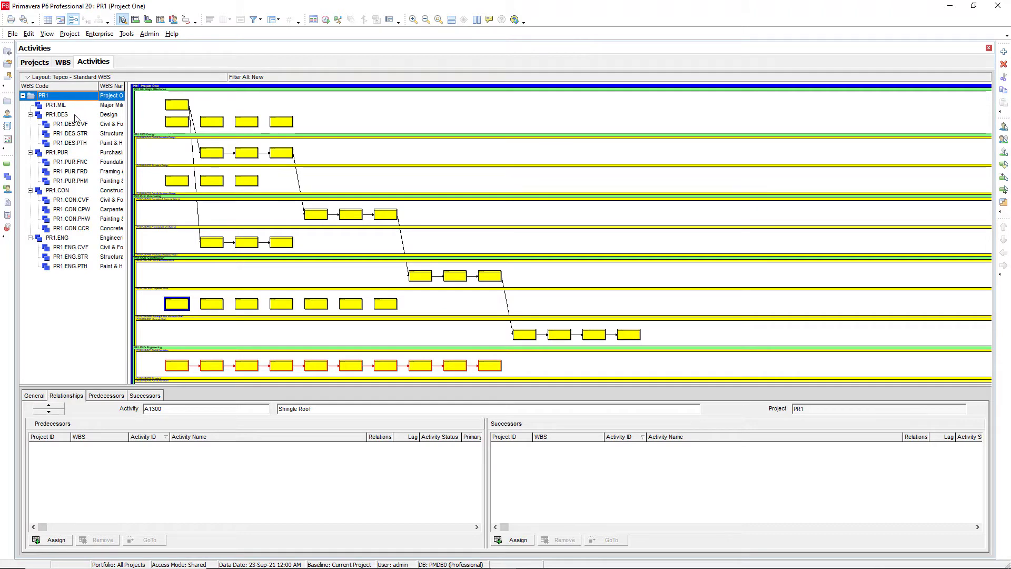
left_click(64, 124)
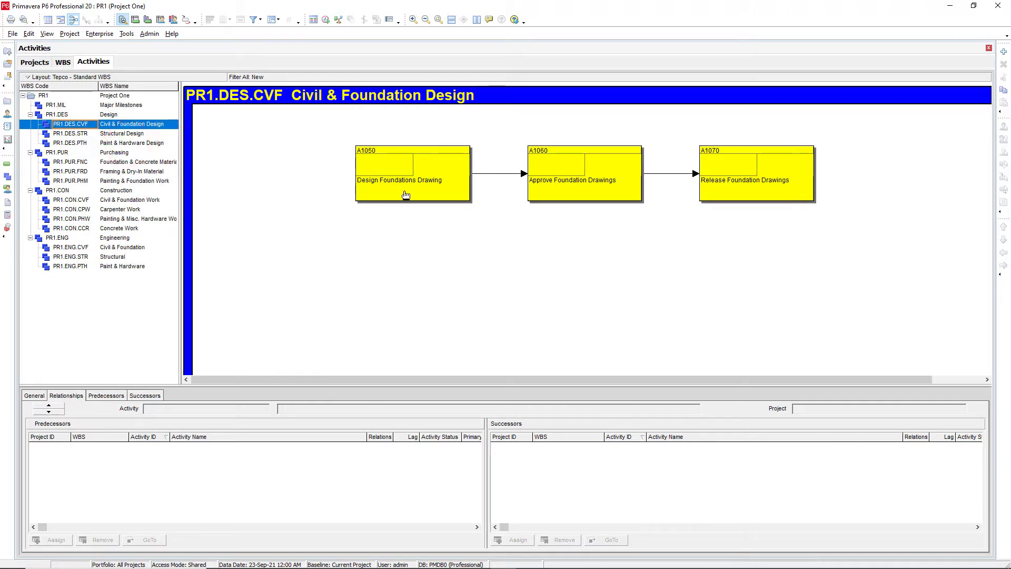
mouse_move(688, 179)
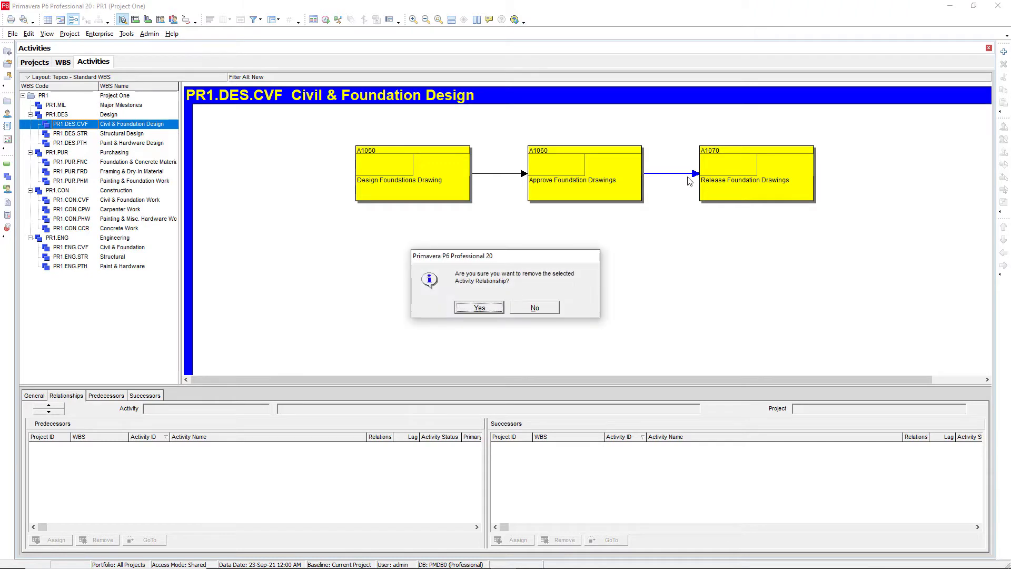
Step: Delete the A1060–A1070 and A1050–A1060 links, confirming each removal
left_click(478, 306)
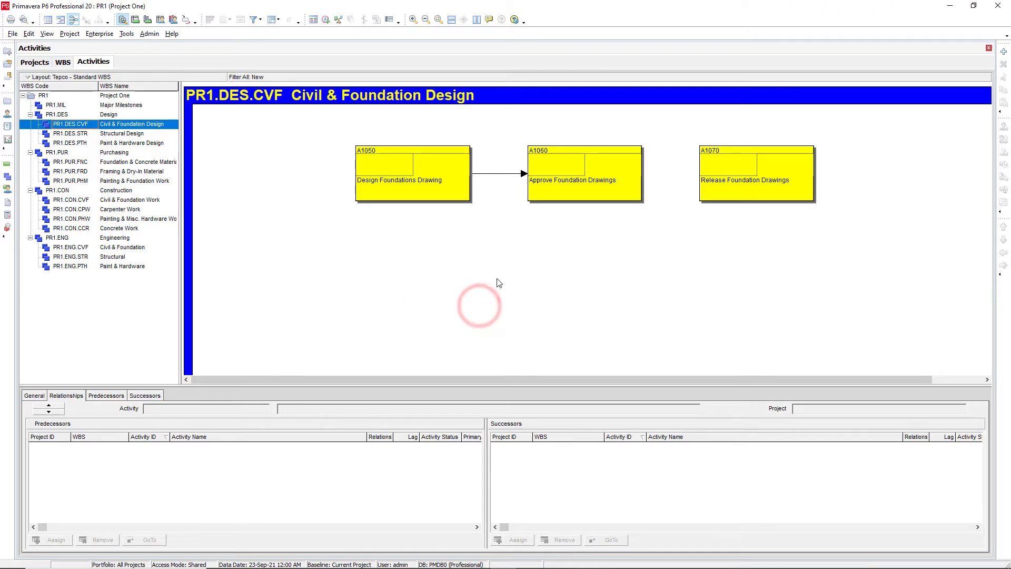
left_click(499, 174)
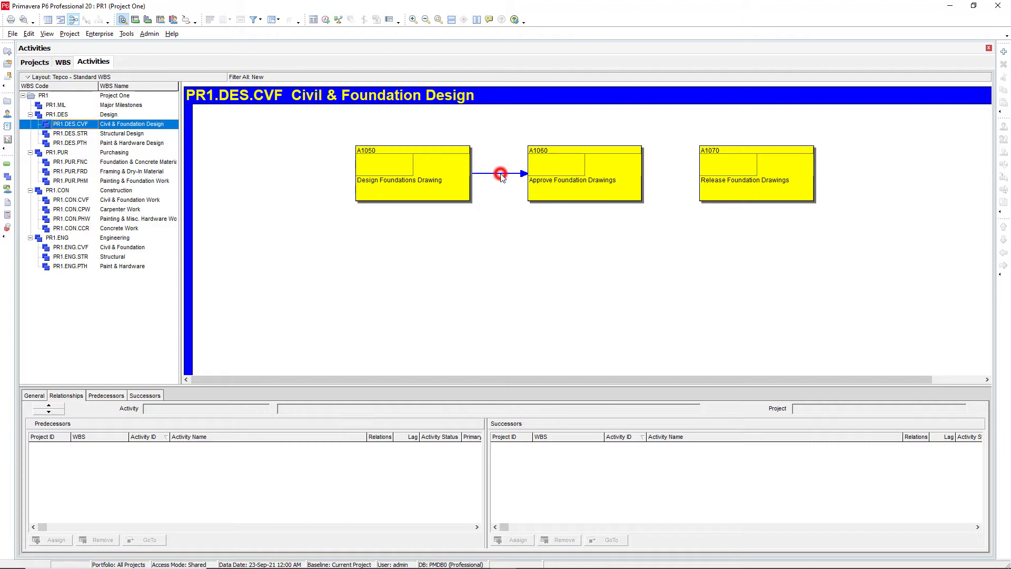
left_click(500, 174)
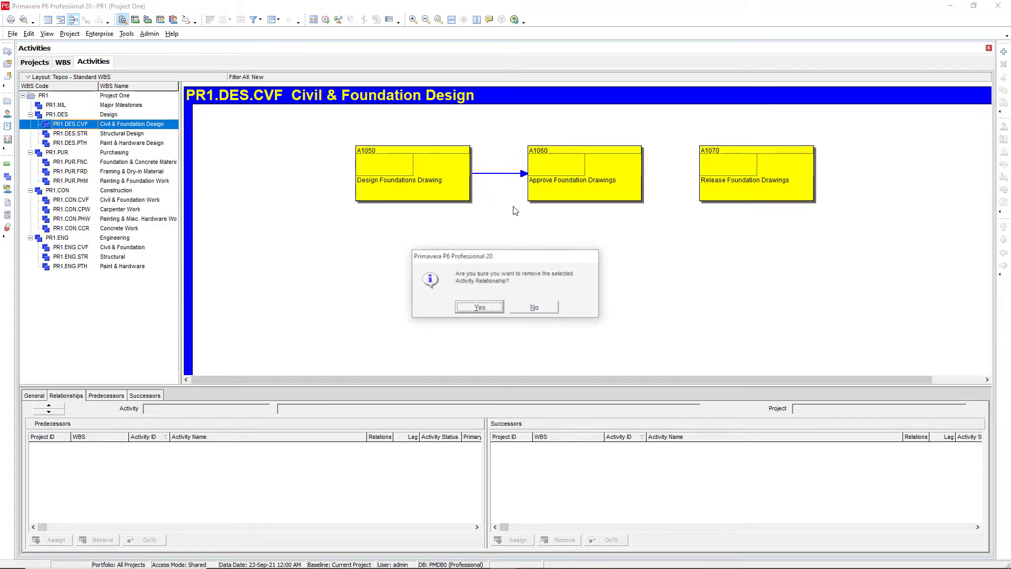
left_click(478, 306)
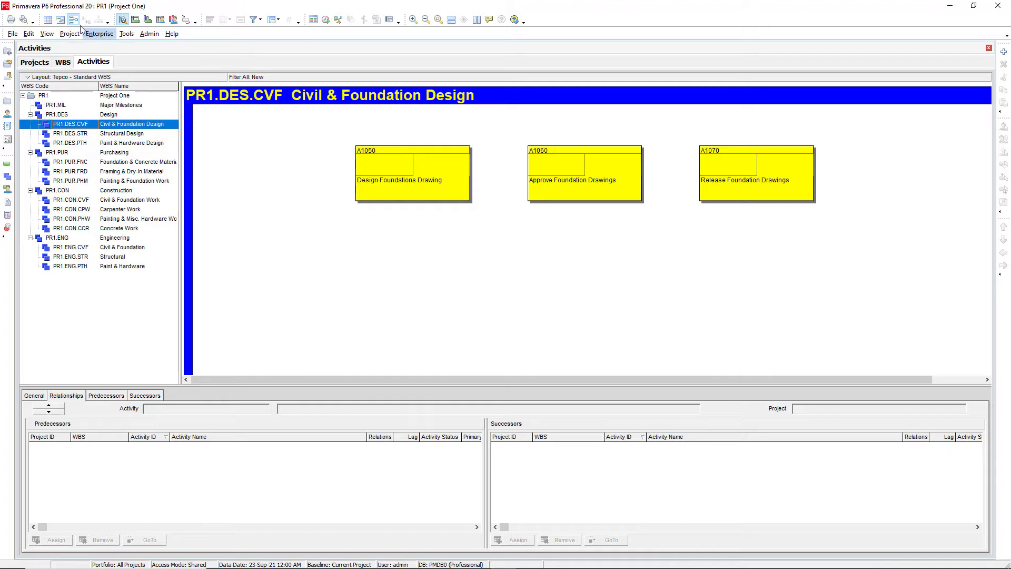
Step: Return to the Gantt chart layout to review Engineering activities A1310–A1400
left_click(61, 19)
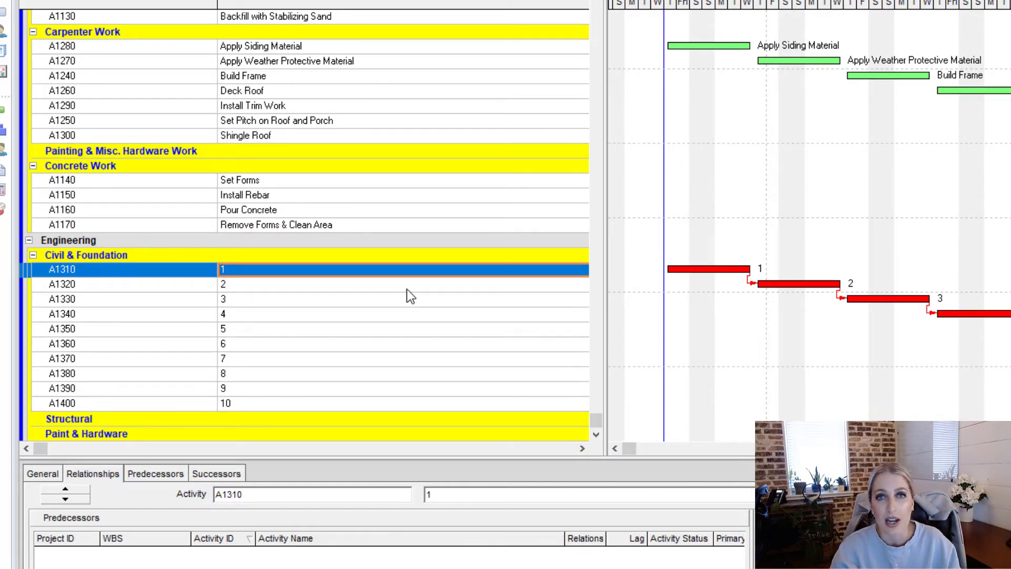
mouse_move(466, 306)
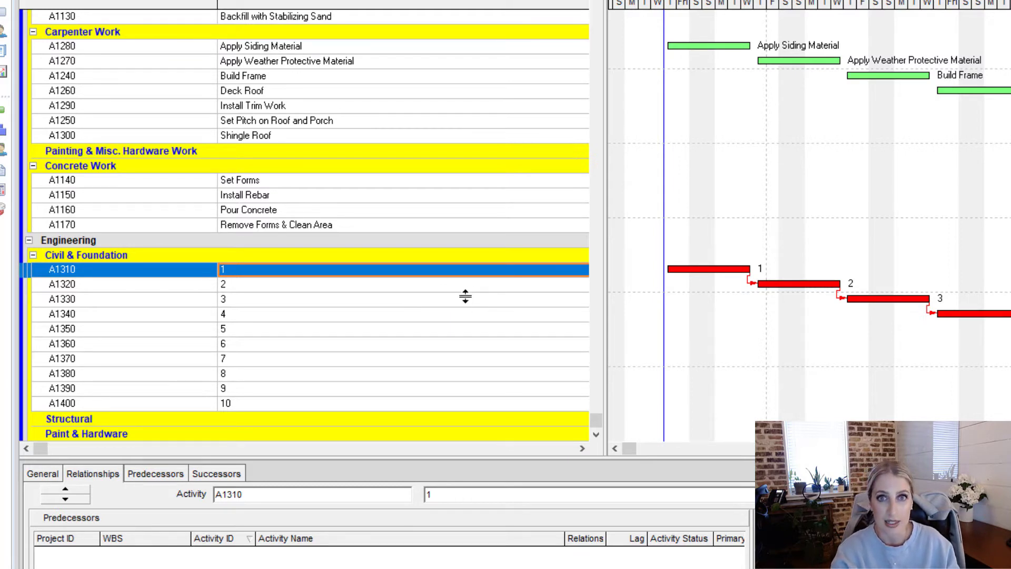
mouse_move(460, 308)
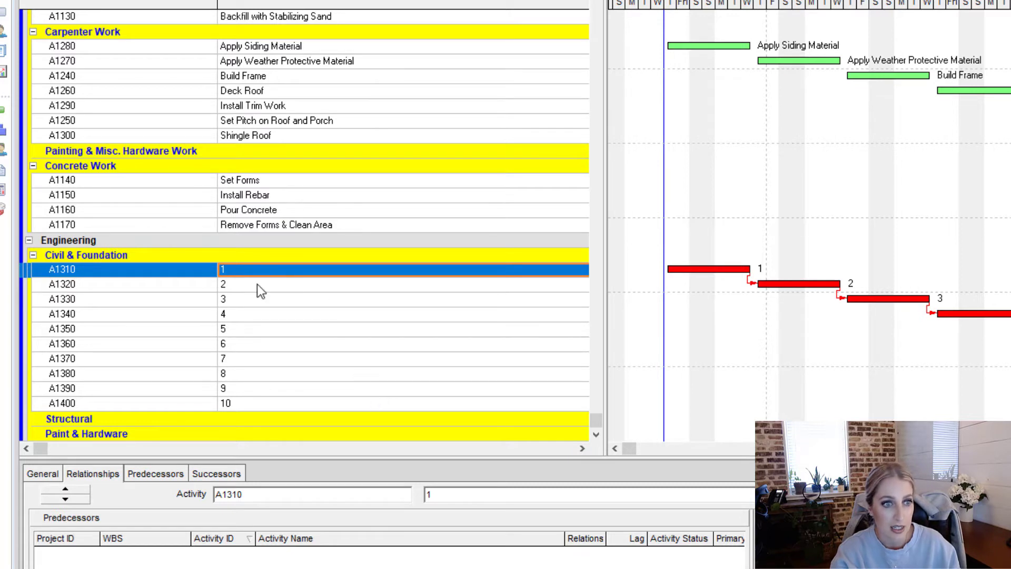
mouse_move(307, 282)
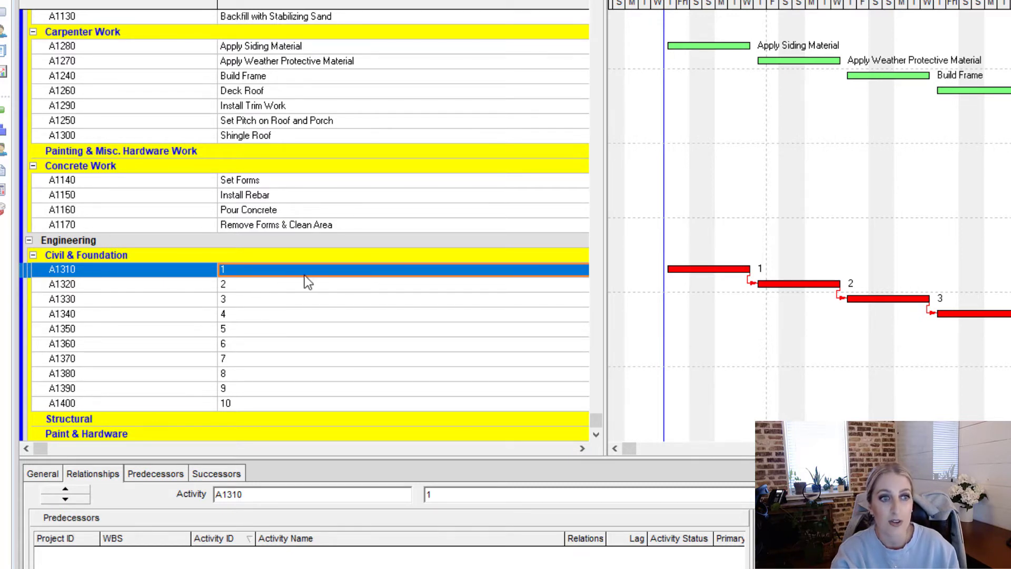
mouse_move(332, 425)
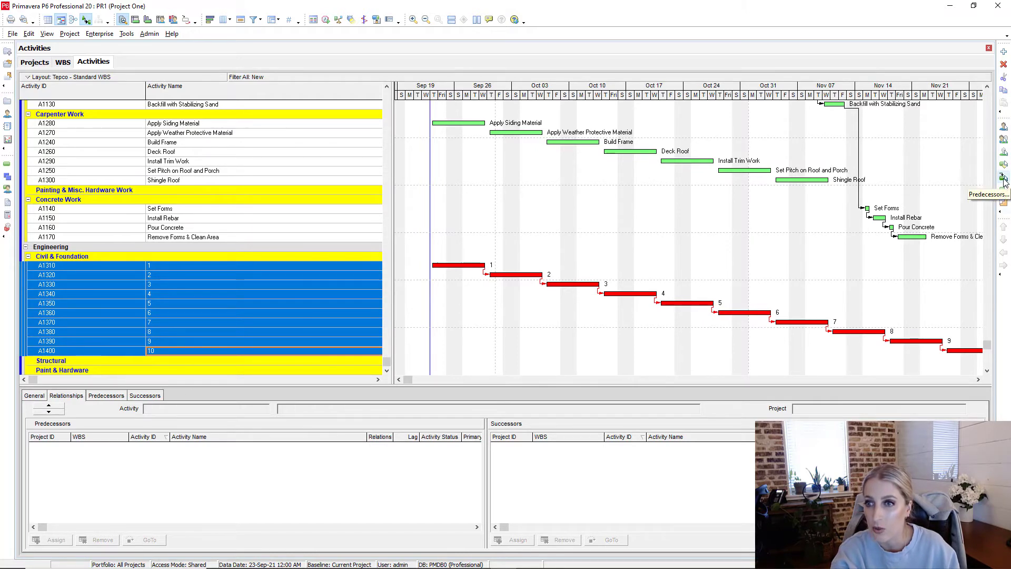
Step: In Assign Predecessors remove the links for activities 1–10, confirm, and close the window
left_click(1003, 179)
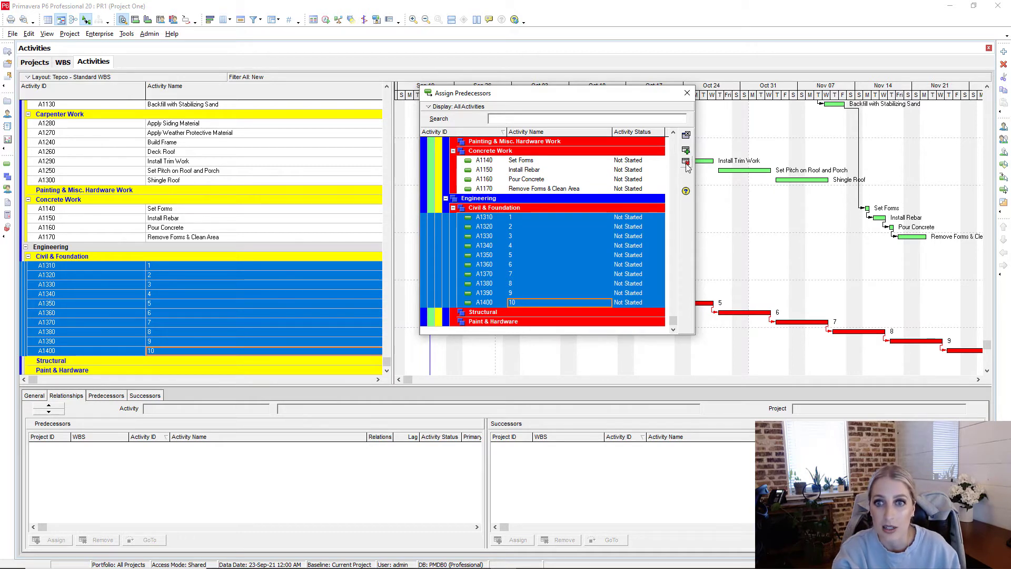
left_click(685, 162)
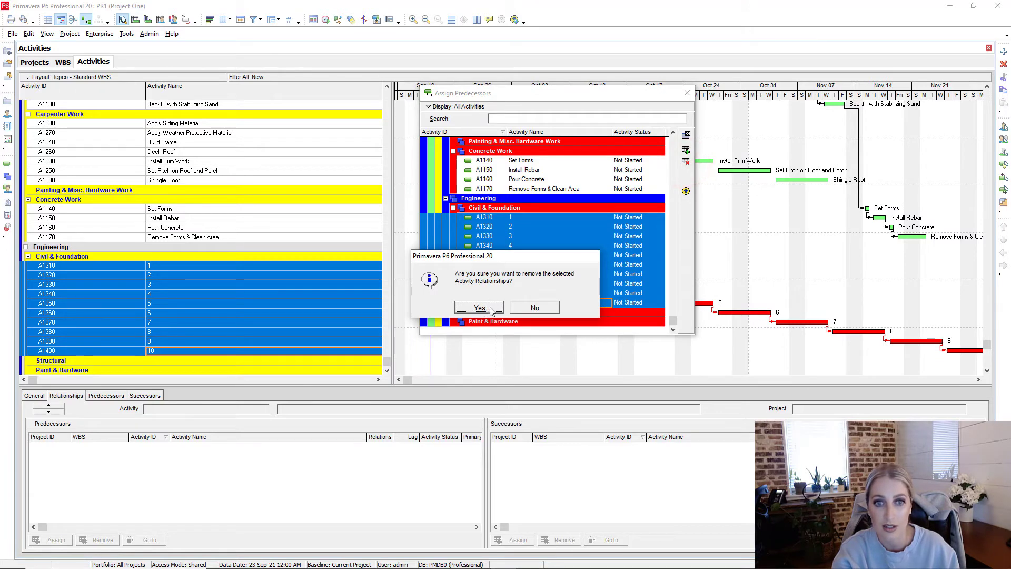
left_click(478, 307)
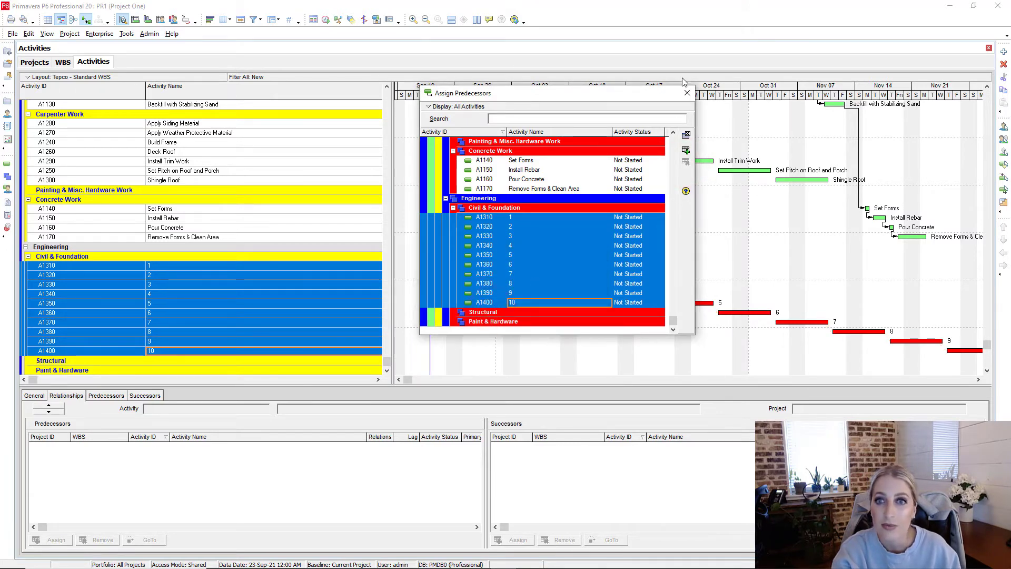
left_click(686, 92)
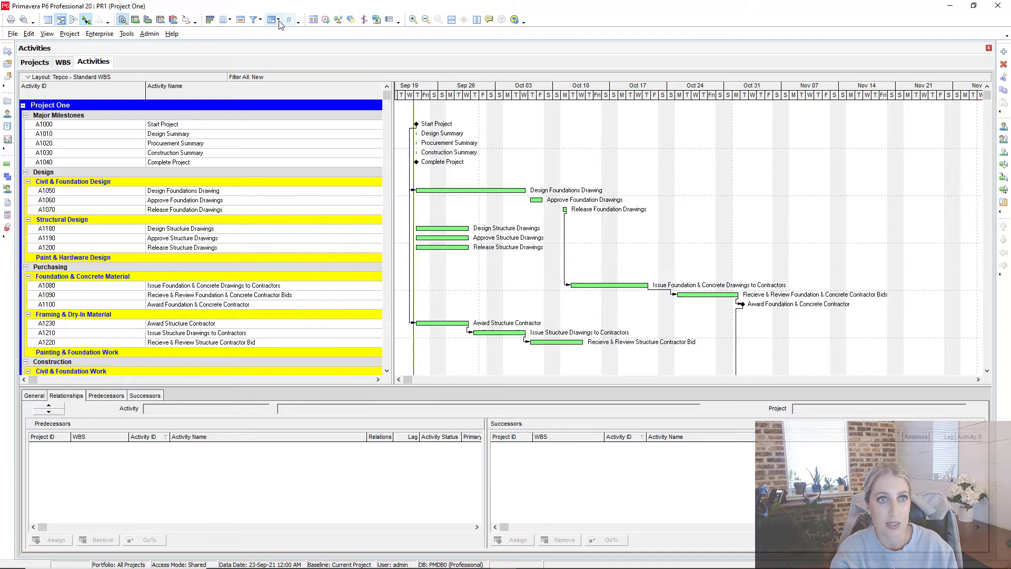
Step: Clear the WBS Group By entry so activities list flat, then select all activities
left_click(272, 19)
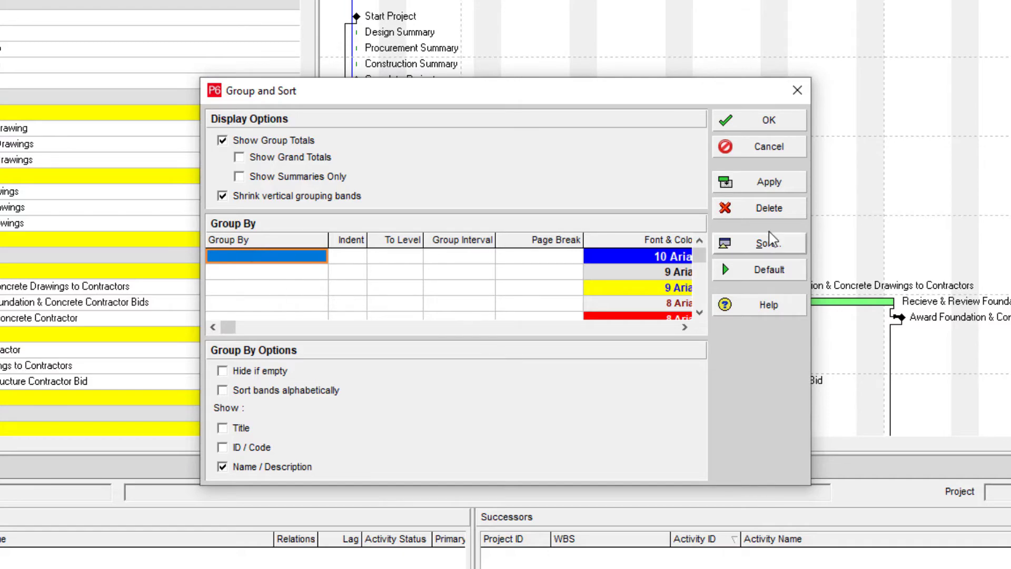
left_click(767, 120)
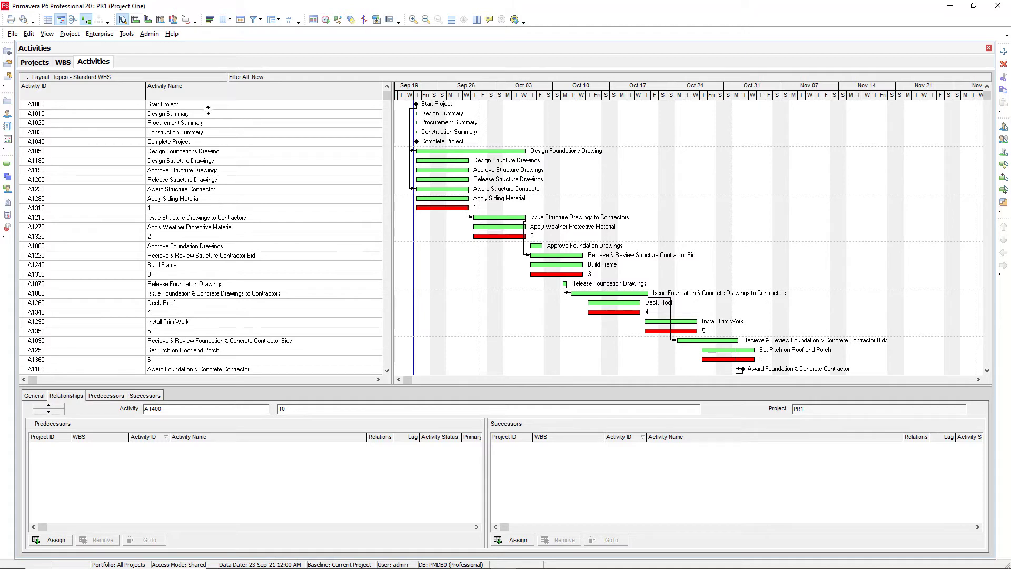
left_click(162, 104)
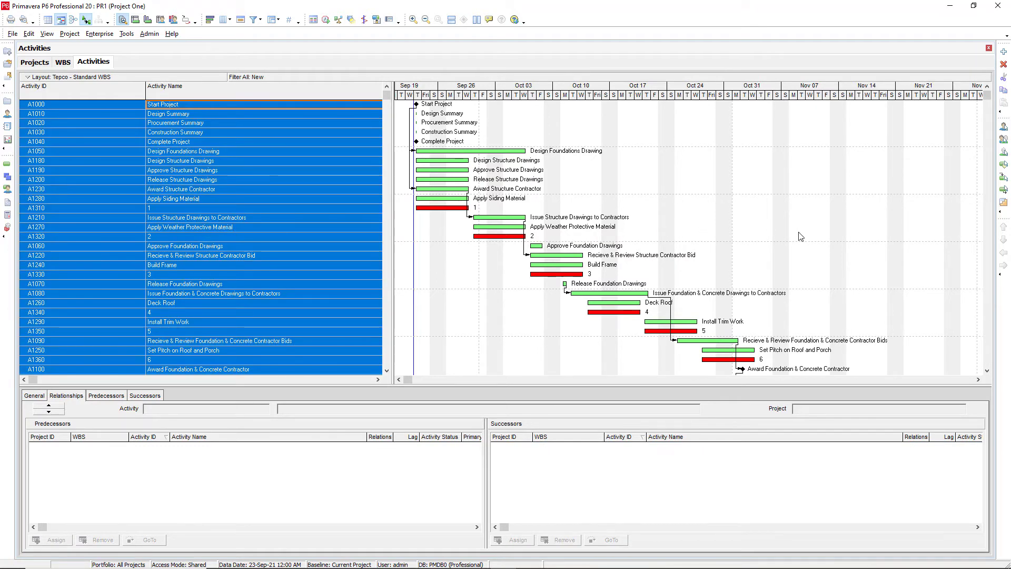
left_click(51, 539)
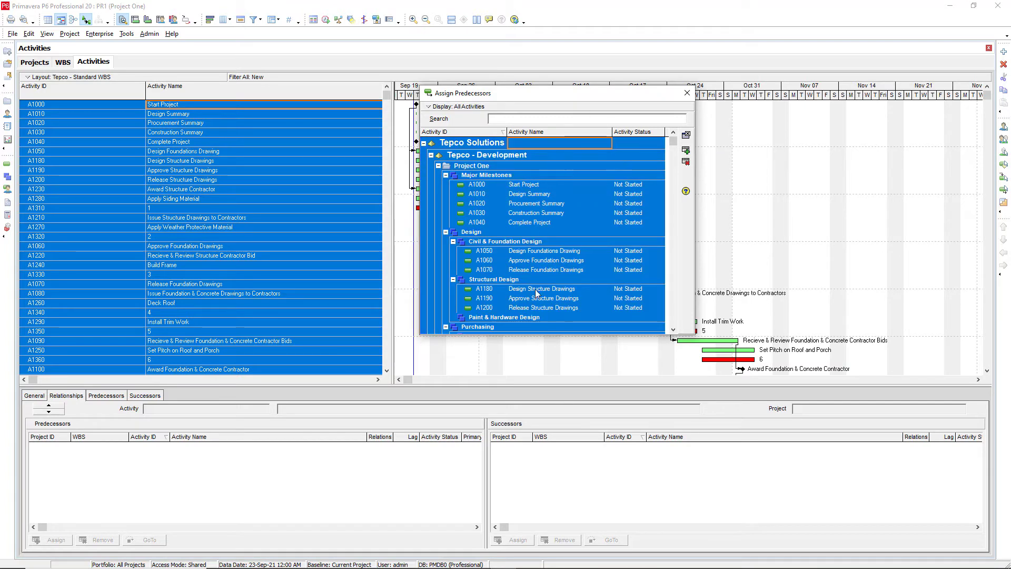
mouse_move(566, 172)
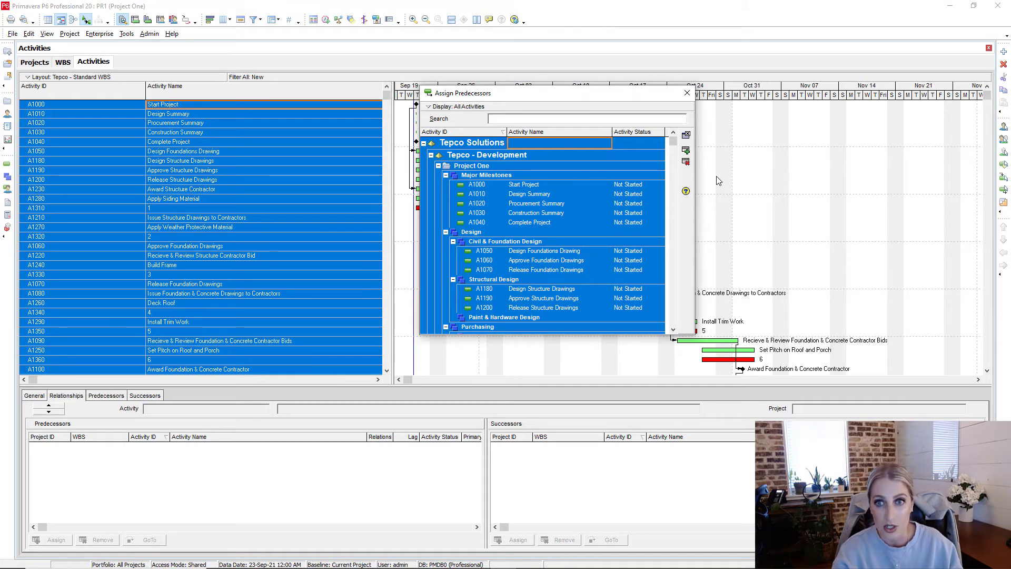
mouse_move(644, 294)
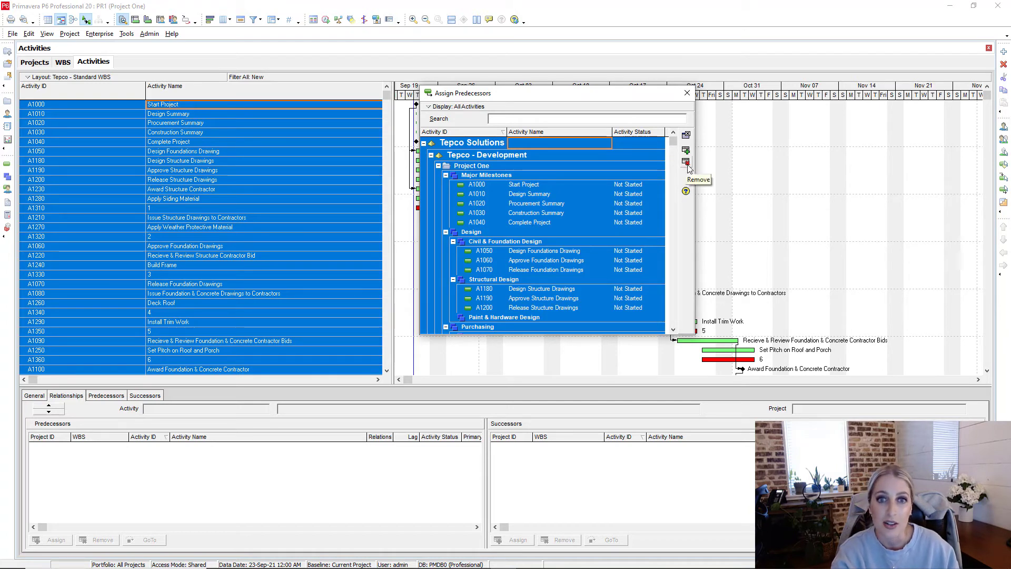
mouse_move(692, 174)
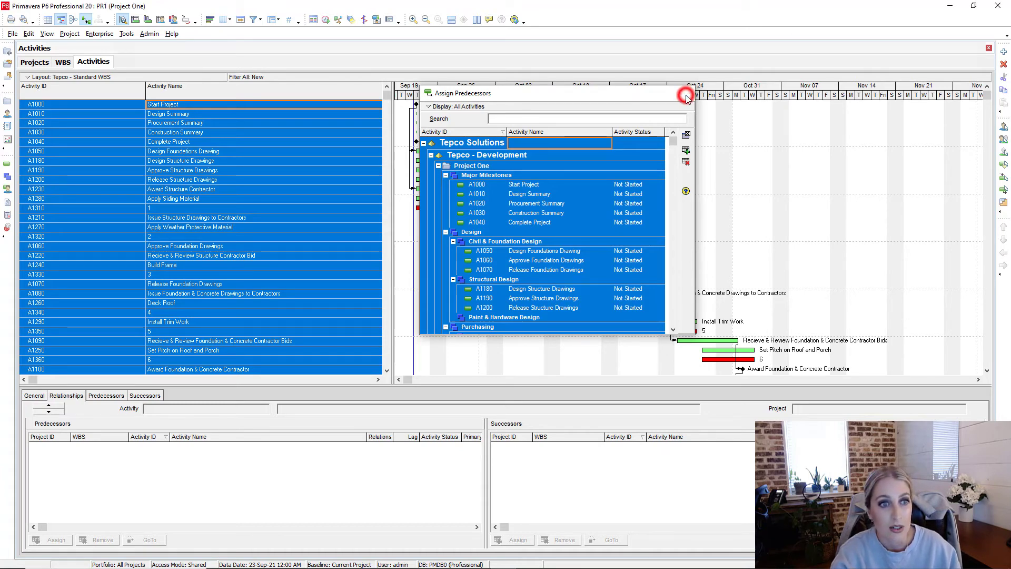
left_click(685, 96)
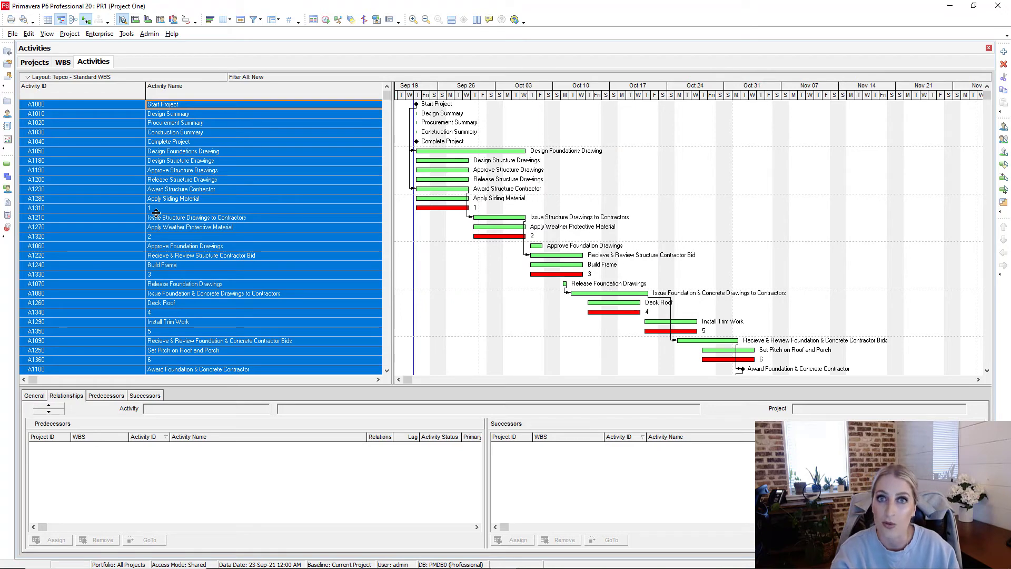
left_click(162, 104)
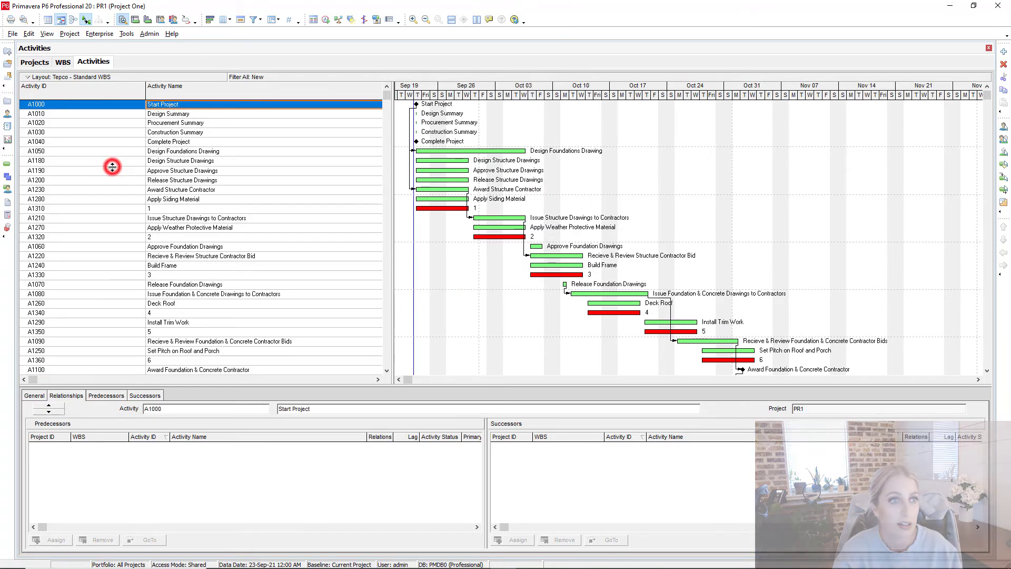
Step: Select Project One in the Projects list and bring up its copy actions
left_click(34, 62)
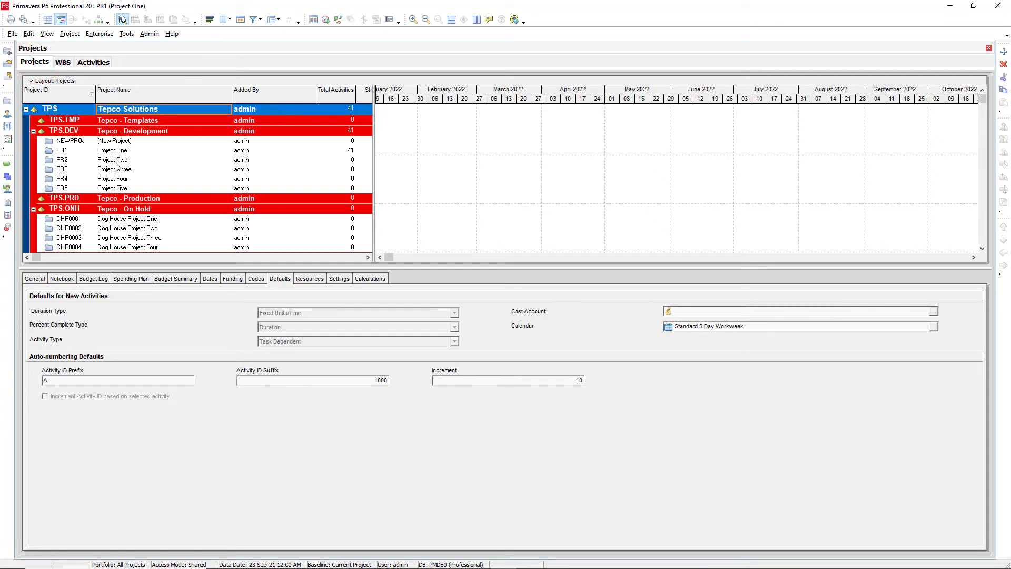
left_click(112, 151)
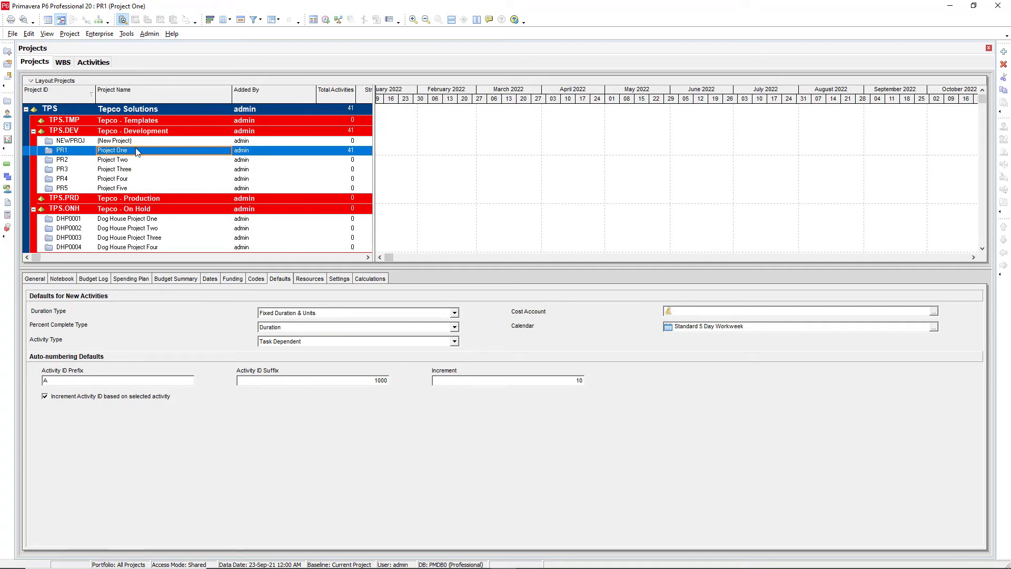
right_click(135, 151)
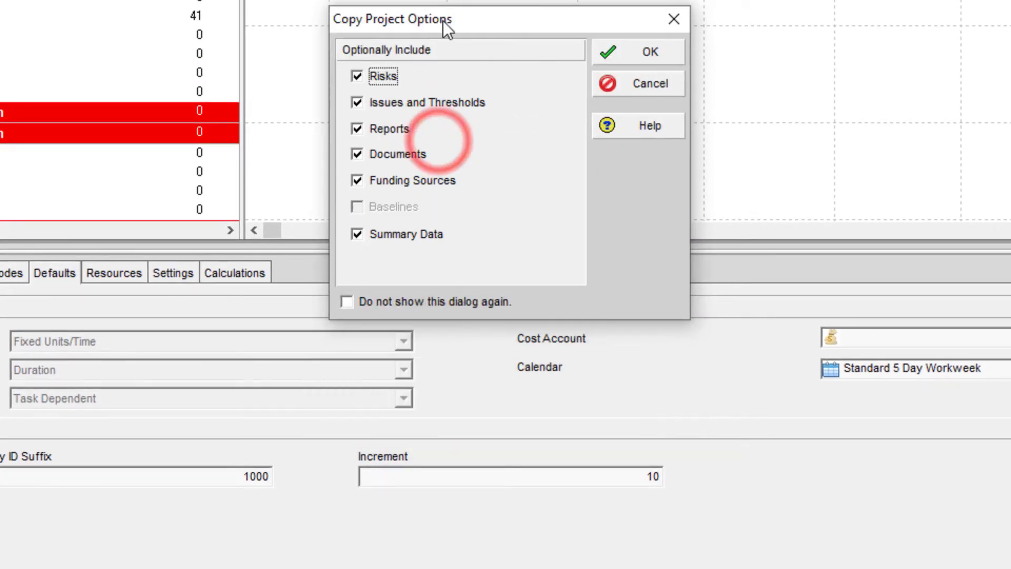
Step: Accept project and WBS copy options, exclude Relationships from activities, and create copy PR1-1
left_click(638, 51)
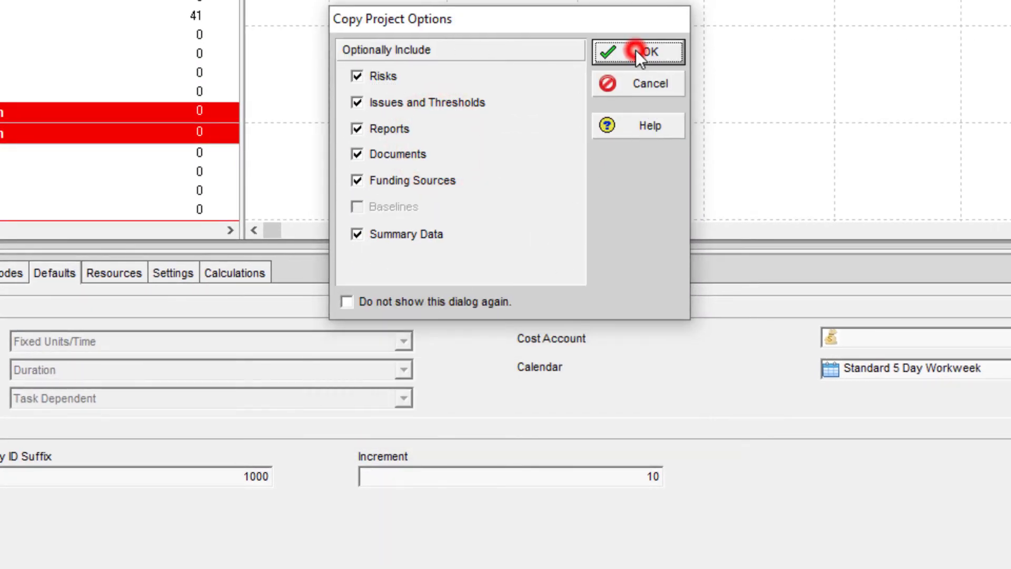
left_click(650, 51)
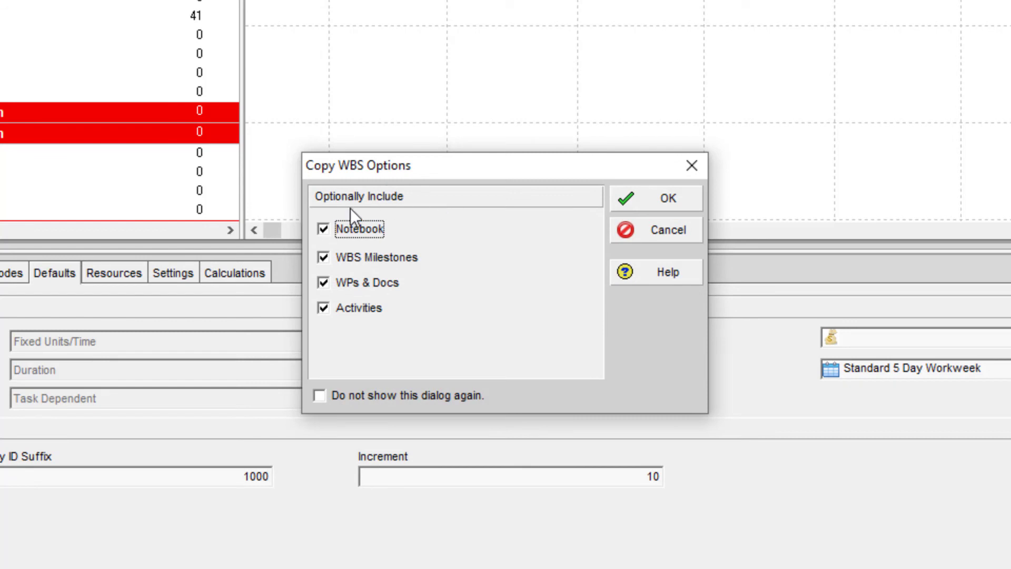
mouse_move(358, 375)
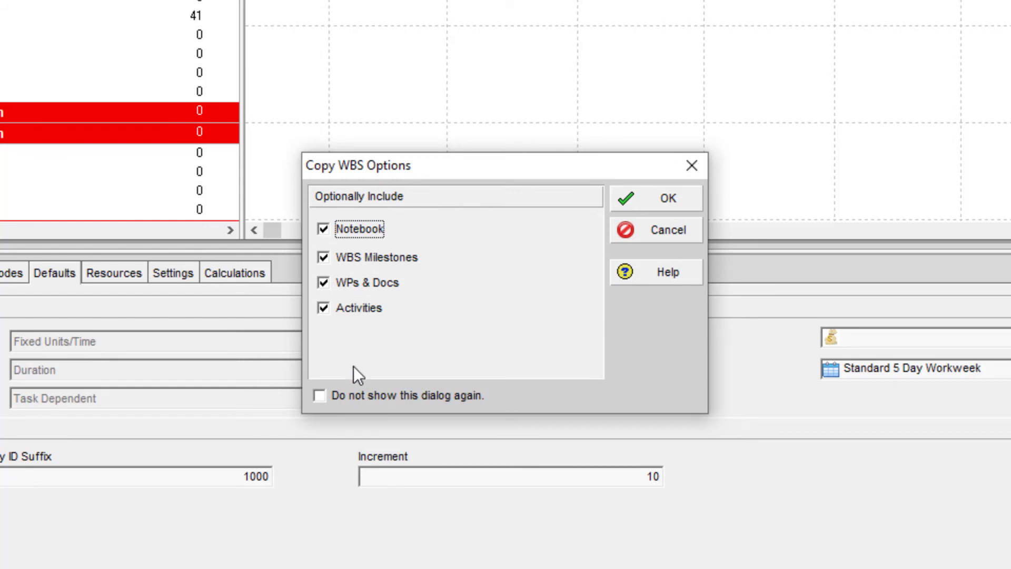
mouse_move(613, 243)
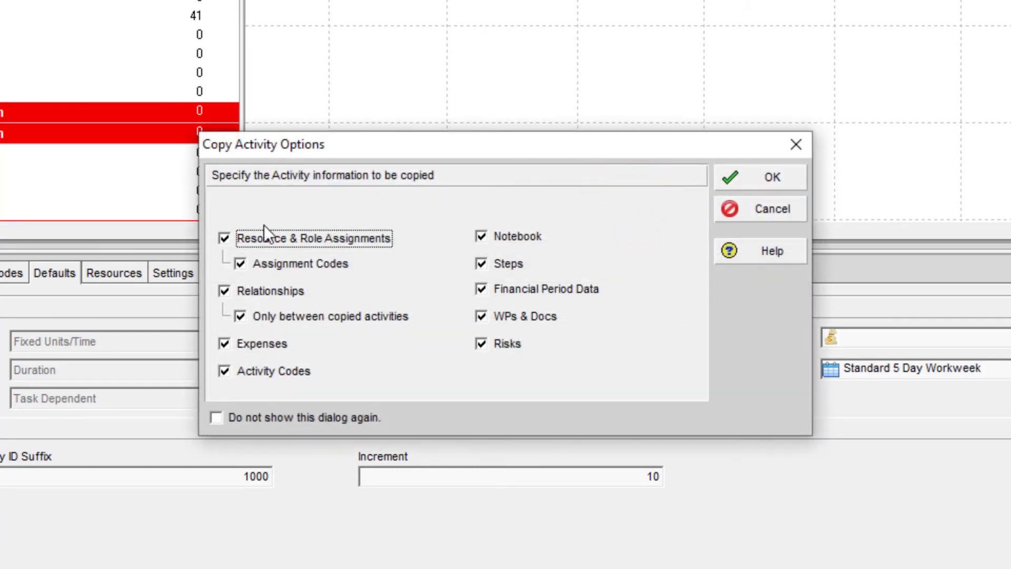
left_click(224, 291)
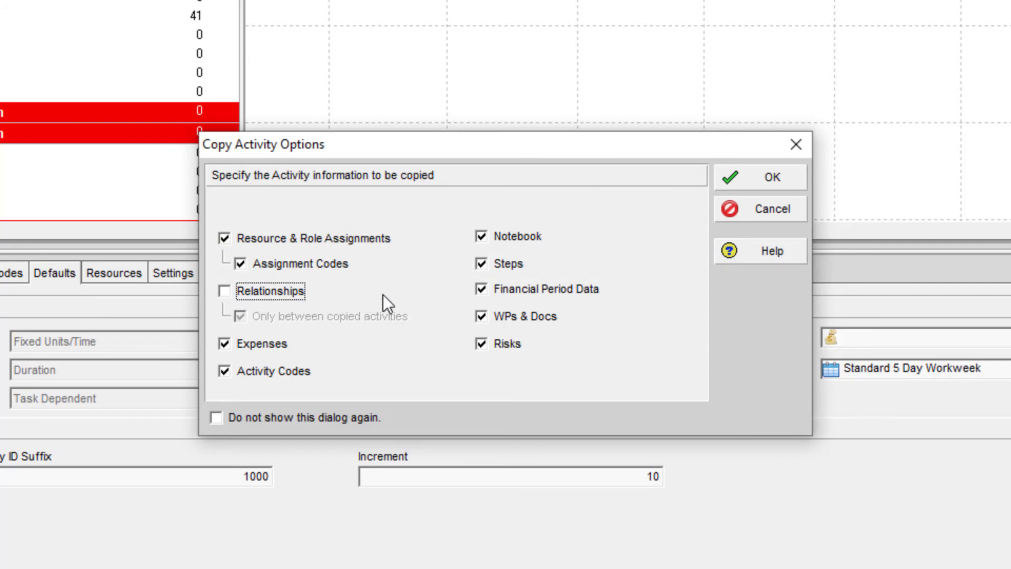
mouse_move(335, 303)
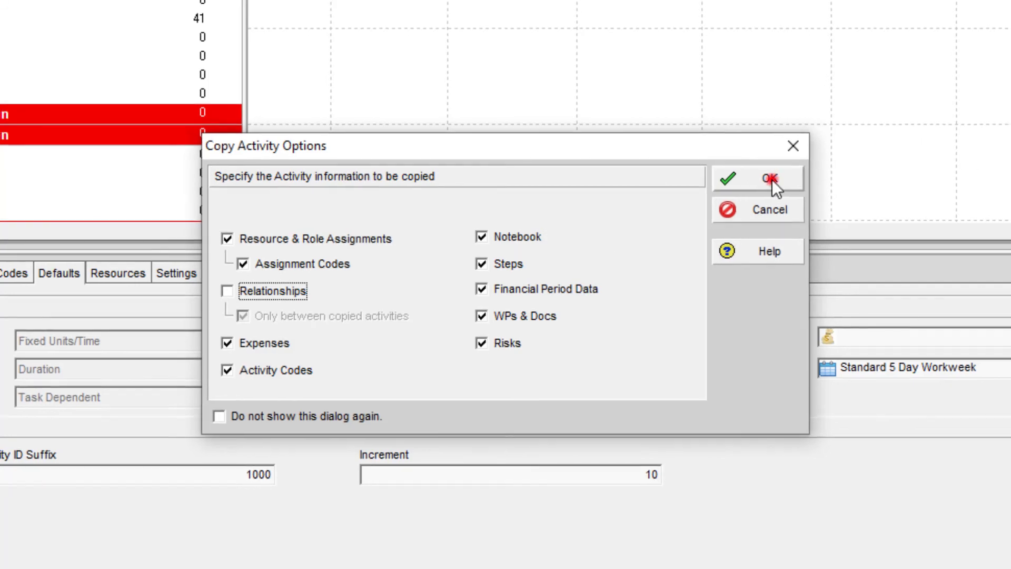
left_click(768, 179)
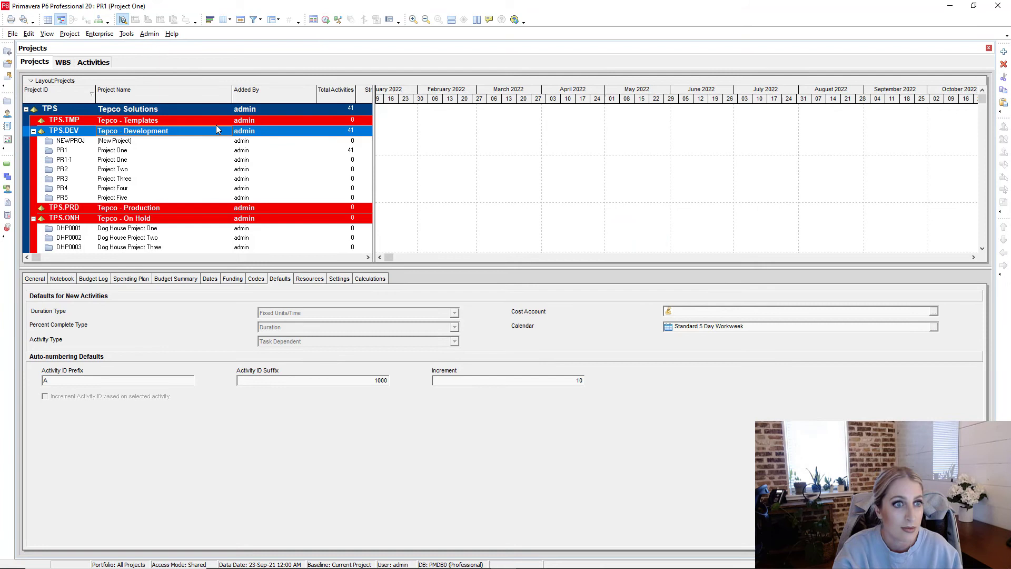
Step: Open project PR1-1 and display its Activities with the Gantt chart
left_click(64, 159)
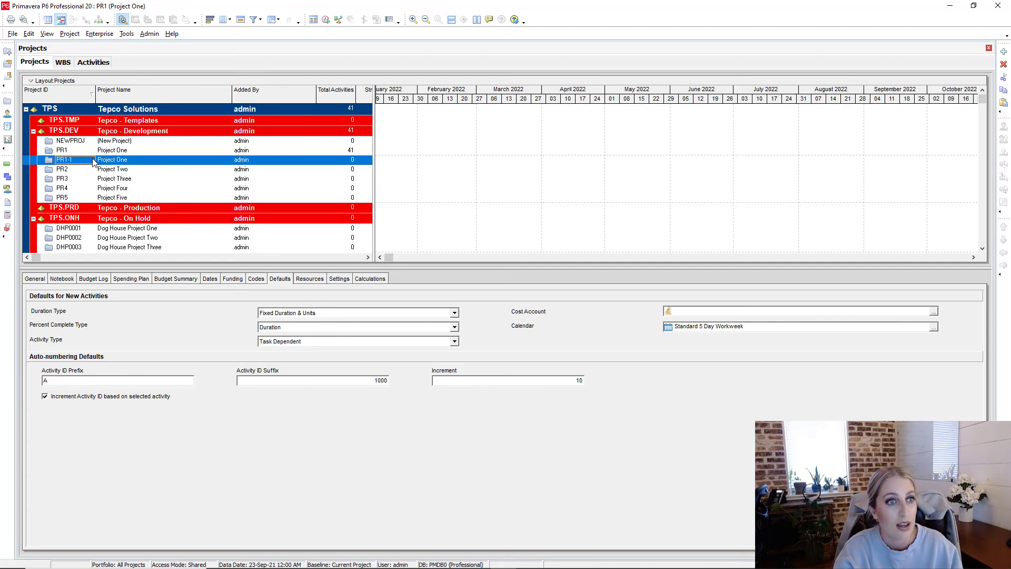
right_click(113, 159)
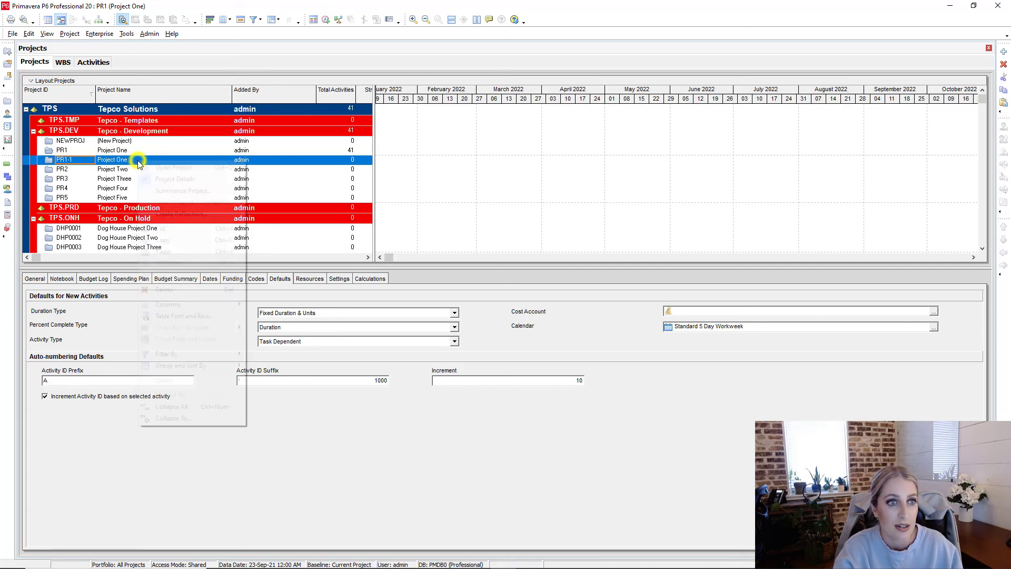
left_click(173, 167)
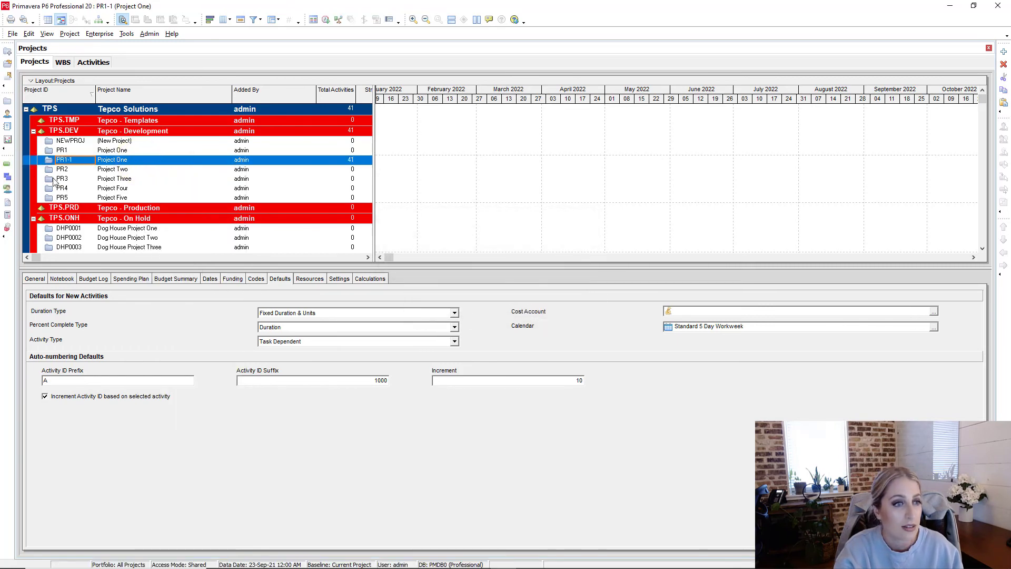
left_click(93, 62)
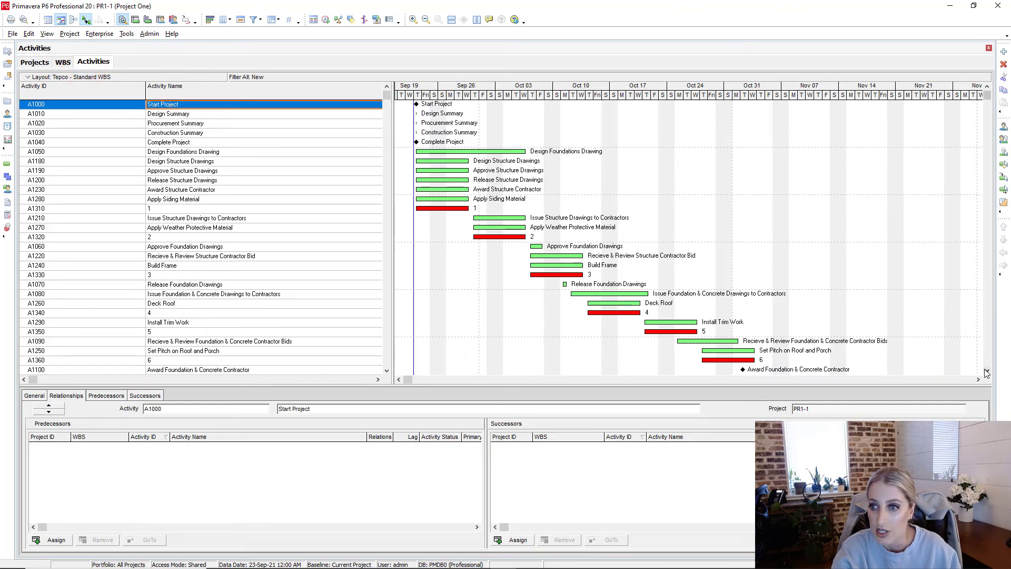
scroll("down", 3)
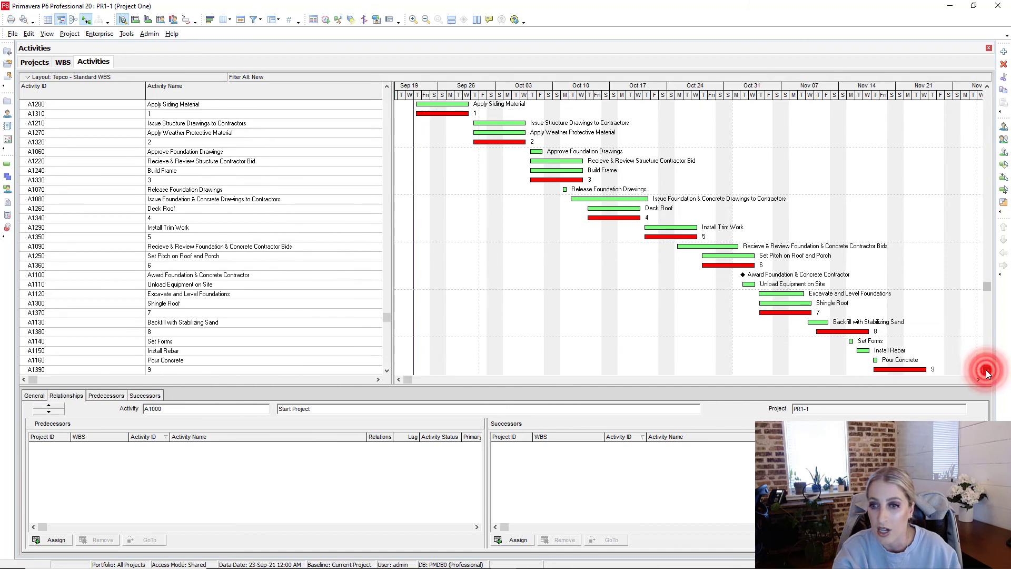
left_click(986, 370)
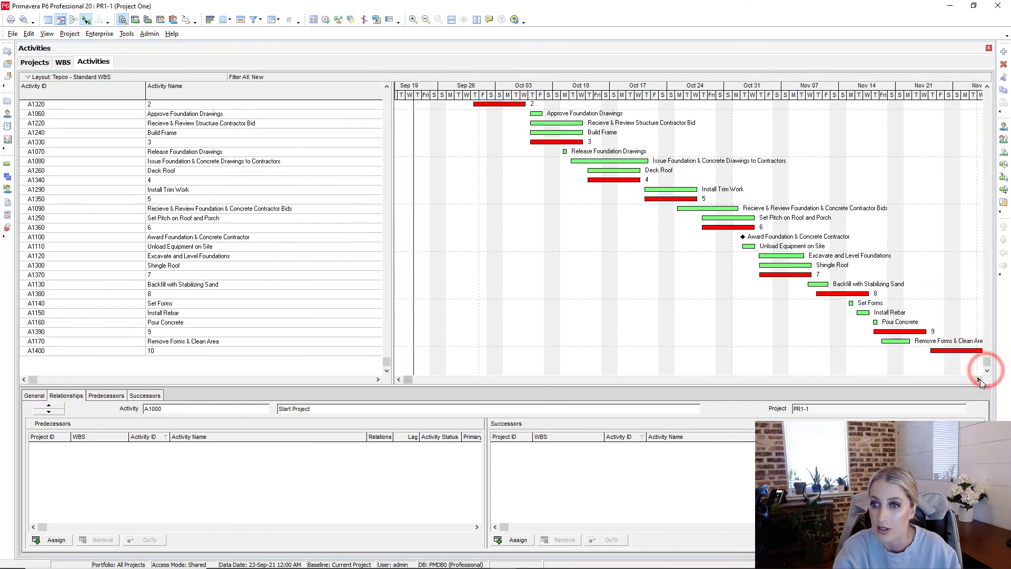
left_click(986, 379)
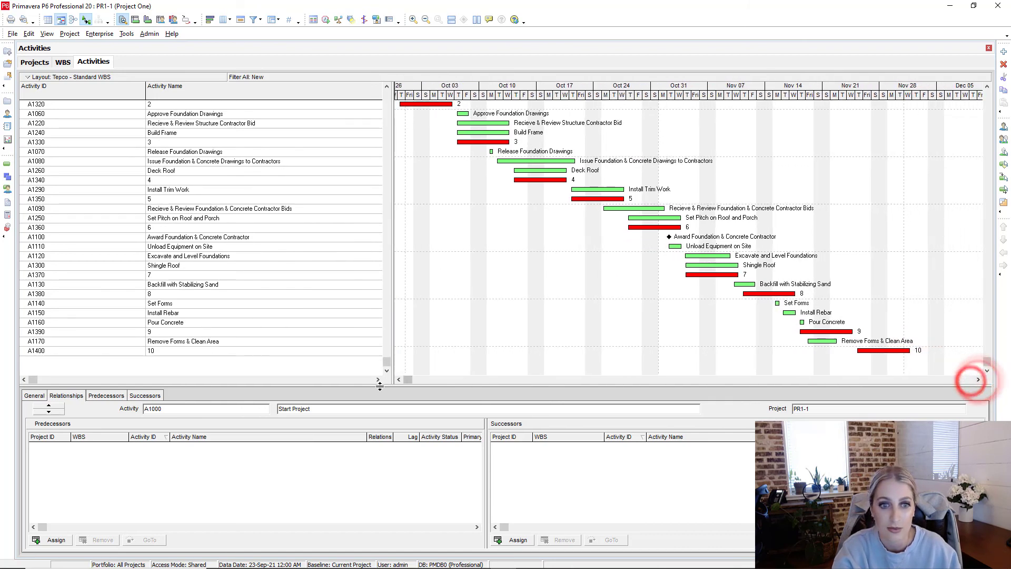
left_click(398, 379)
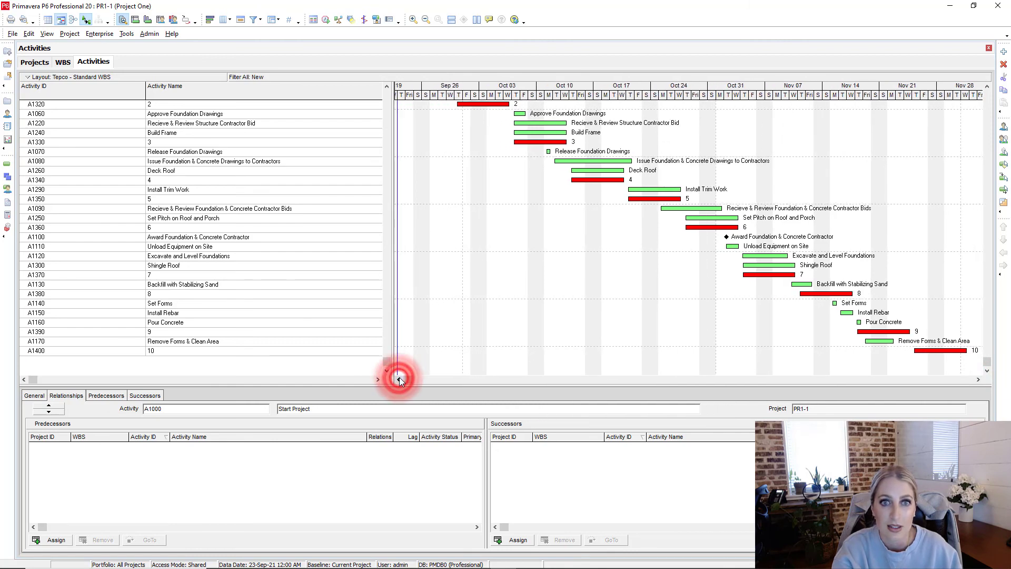